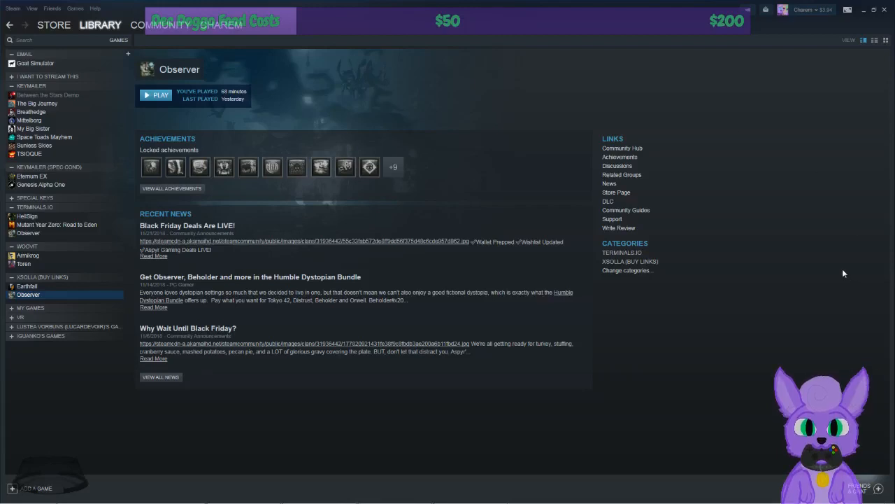
{"action": "mouse_move", "coordinate": [772, 332]}
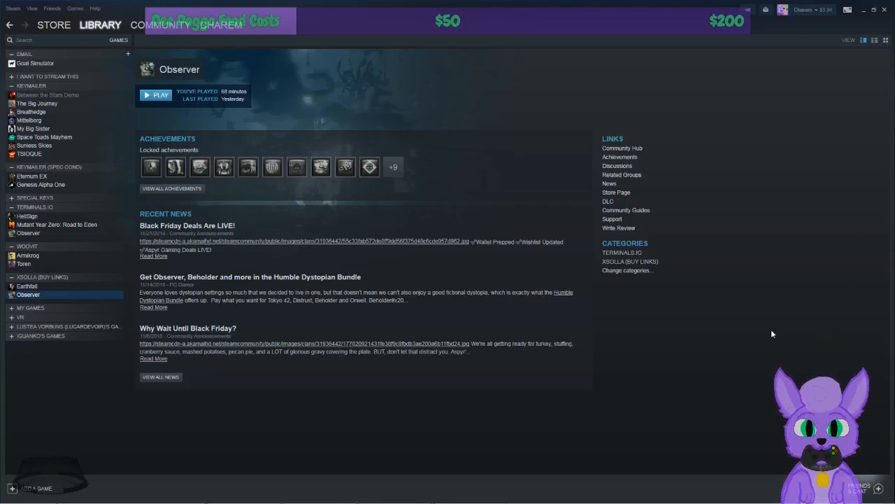
{"action": "mouse_move", "coordinate": [464, 459]}
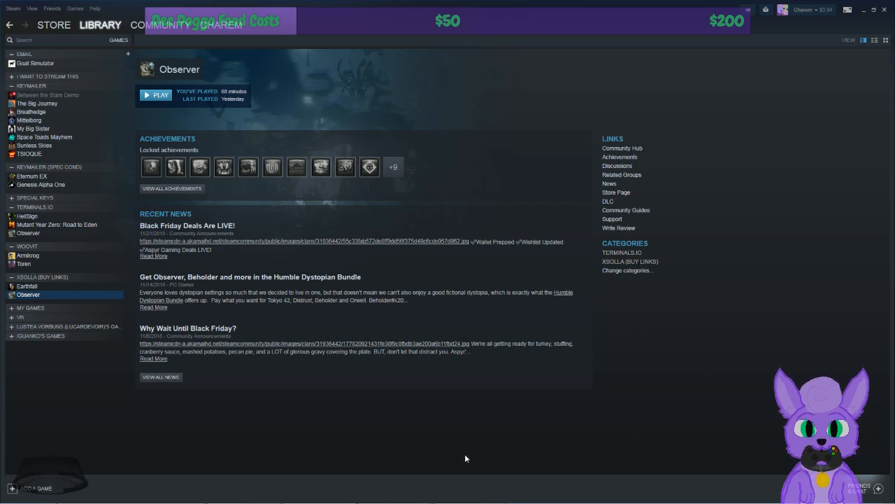
{"action": "mouse_move", "coordinate": [50, 292]}
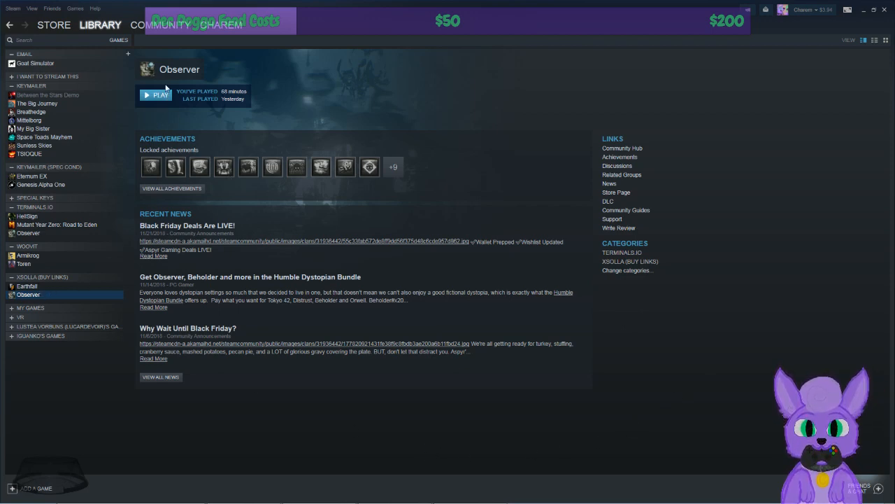
{"action": "mouse_move", "coordinate": [380, 75]}
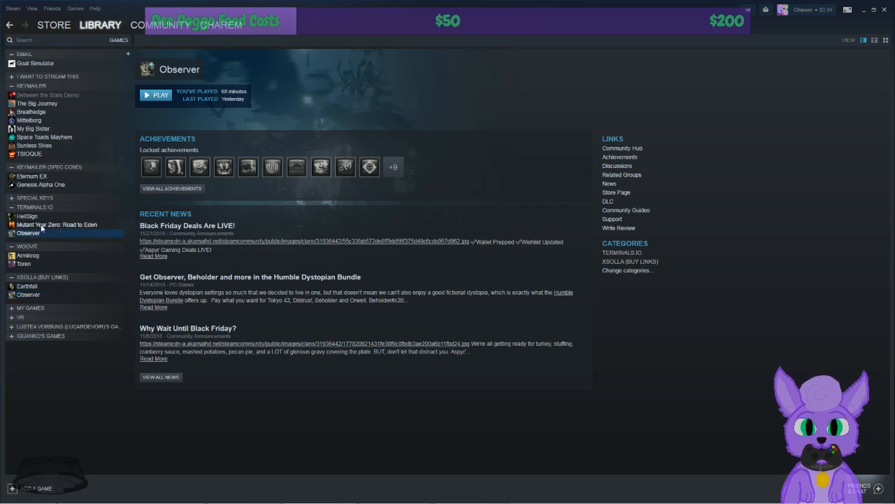
{"action": "mouse_move", "coordinate": [363, 5]}
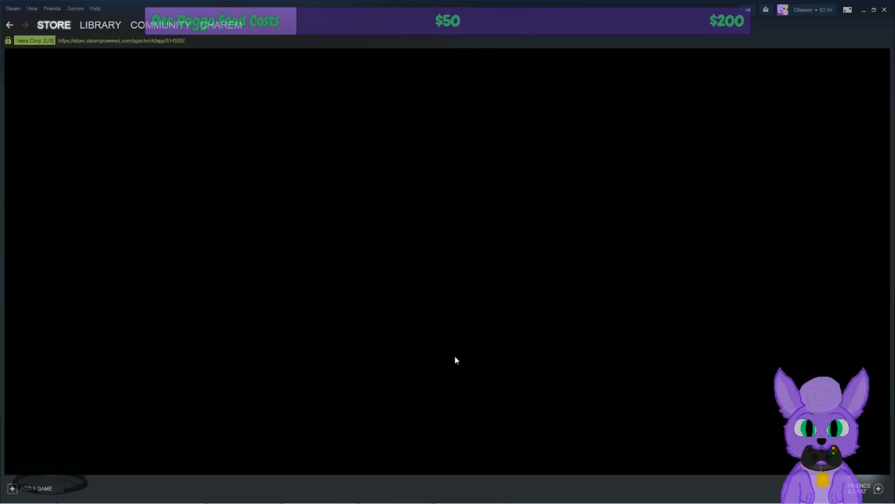
{"action": "mouse_move", "coordinate": [431, 340]}
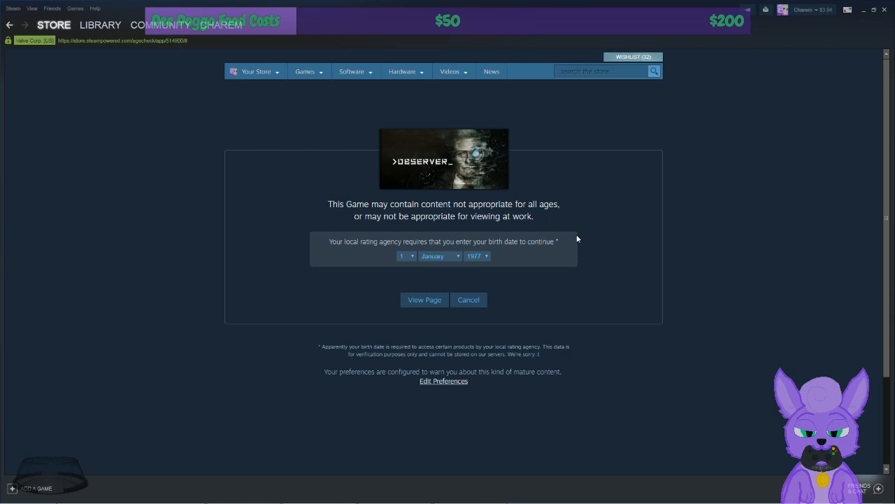
Confirm the age check and scroll through Observer's bundles, DLC, updates and features
{"action": "left_click", "coordinate": [423, 299]}
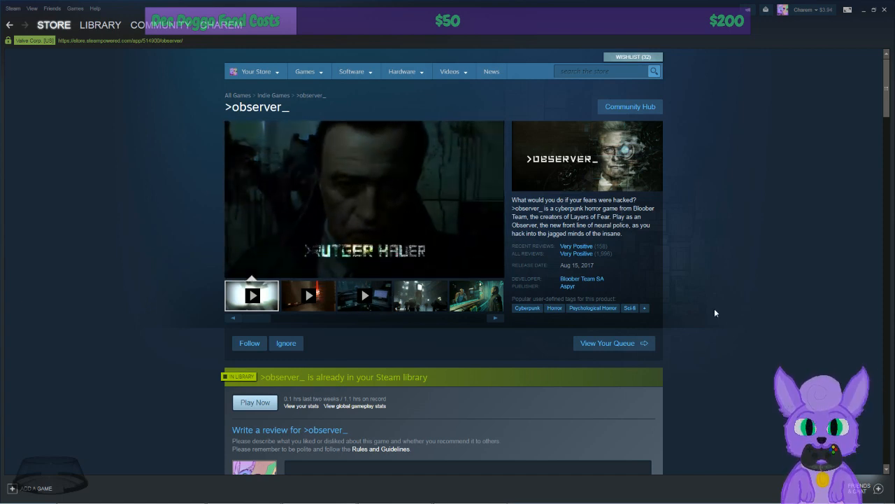
{"action": "scroll", "scroll_direction": "down", "scroll_amount": 3}
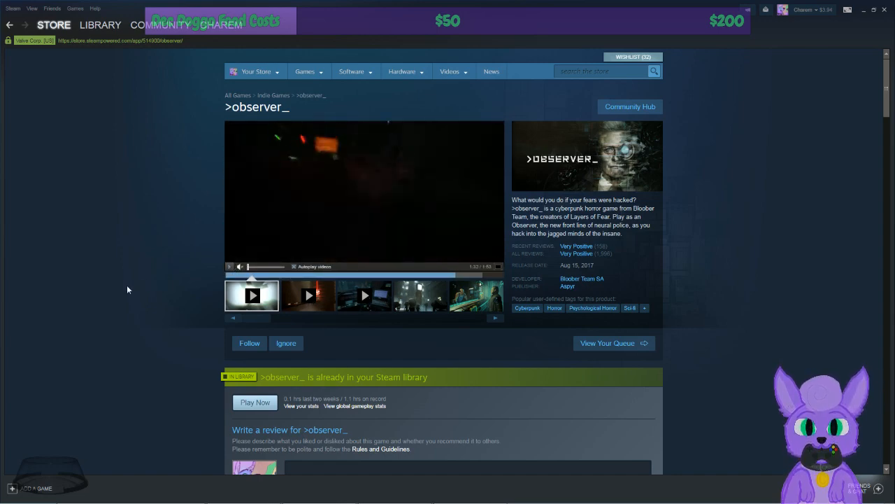
{"action": "scroll", "scroll_direction": "down", "scroll_amount": 3}
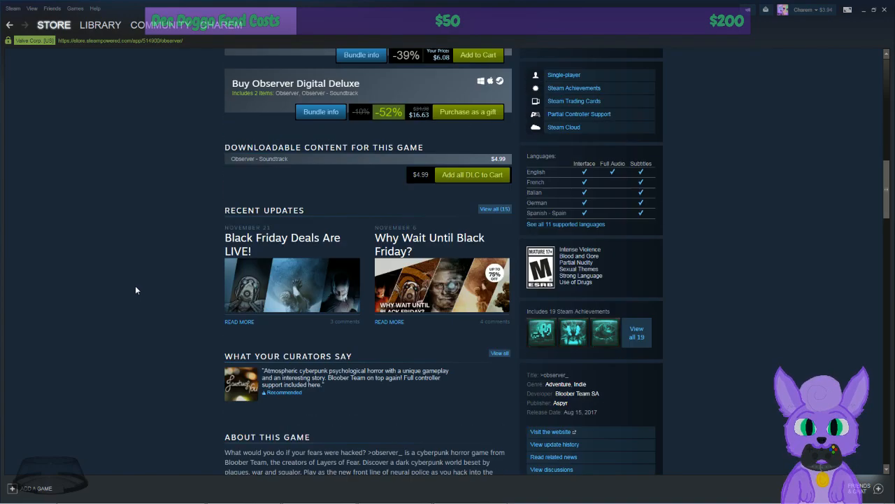
{"action": "scroll", "scroll_direction": "up", "scroll_amount": 3}
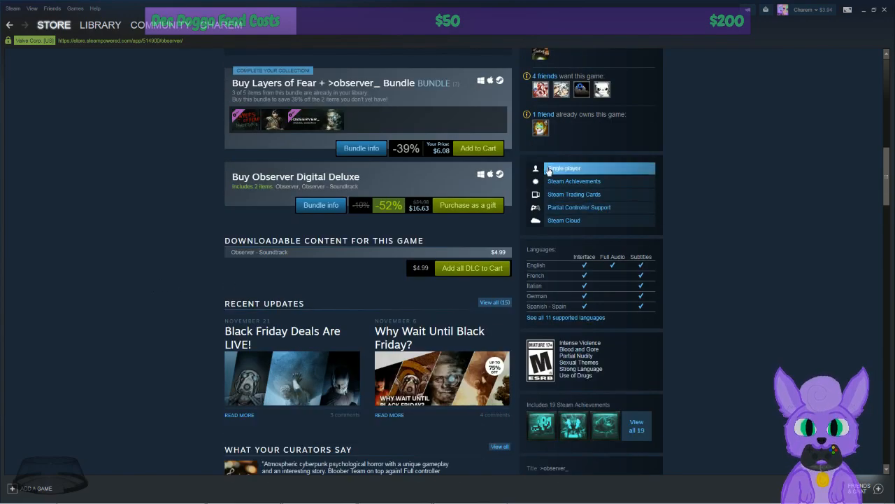
{"action": "mouse_move", "coordinate": [579, 207]}
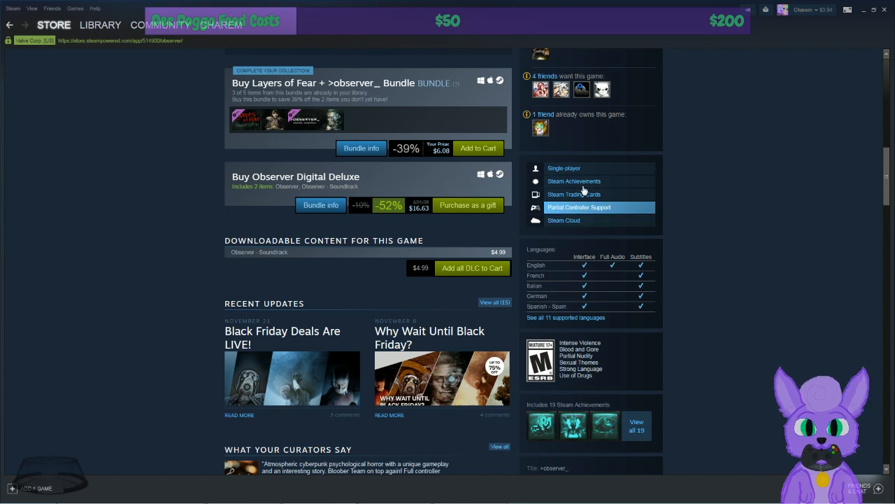
{"action": "left_click", "coordinate": [100, 26]}
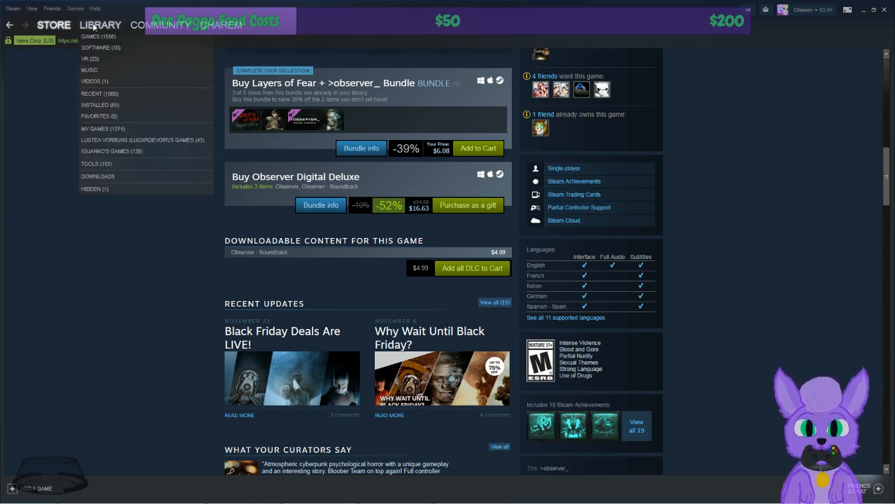
Select Observer in the library and launch it, retrying Play until it shows as running
{"action": "left_click", "coordinate": [101, 25]}
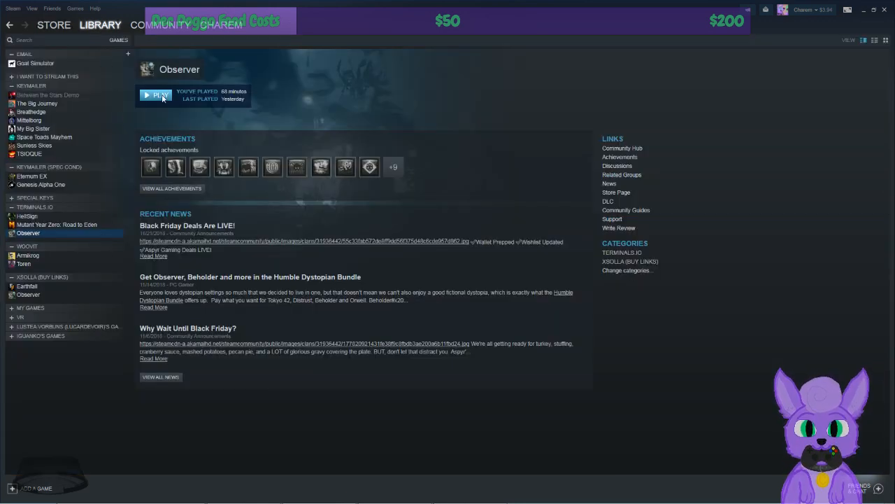
{"action": "left_click", "coordinate": [243, 494]}
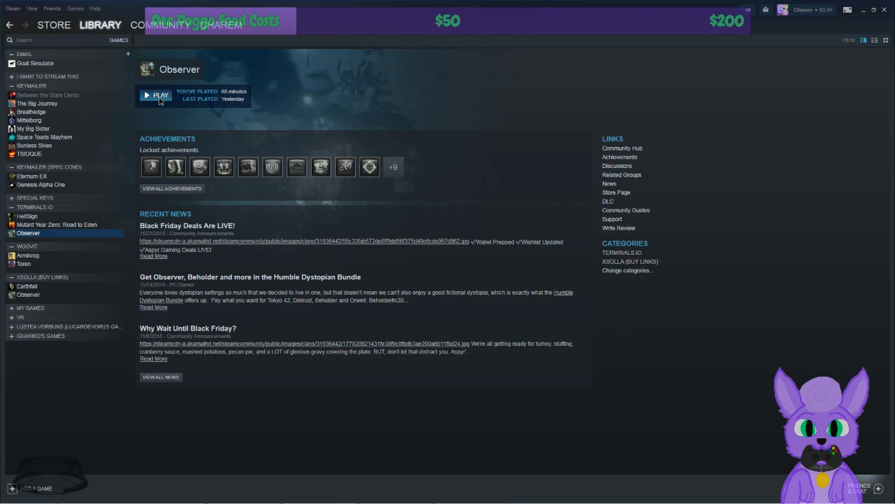
{"action": "left_click", "coordinate": [160, 95]}
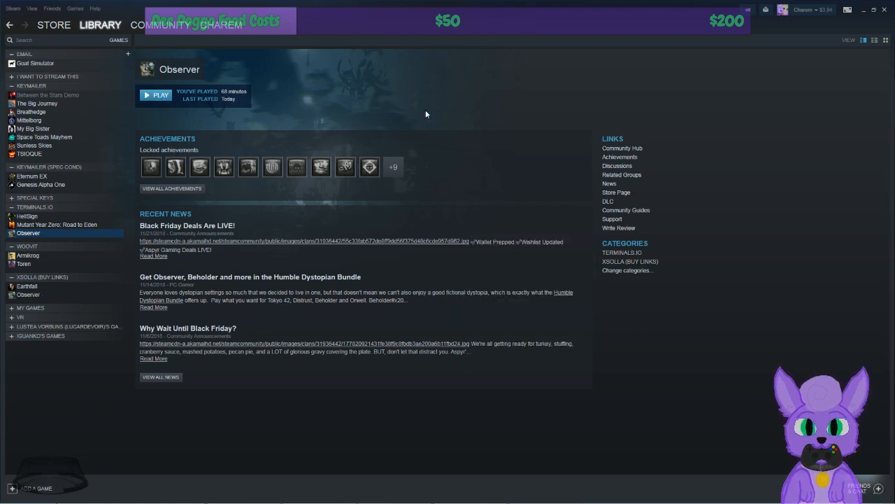
{"action": "left_click", "coordinate": [156, 96]}
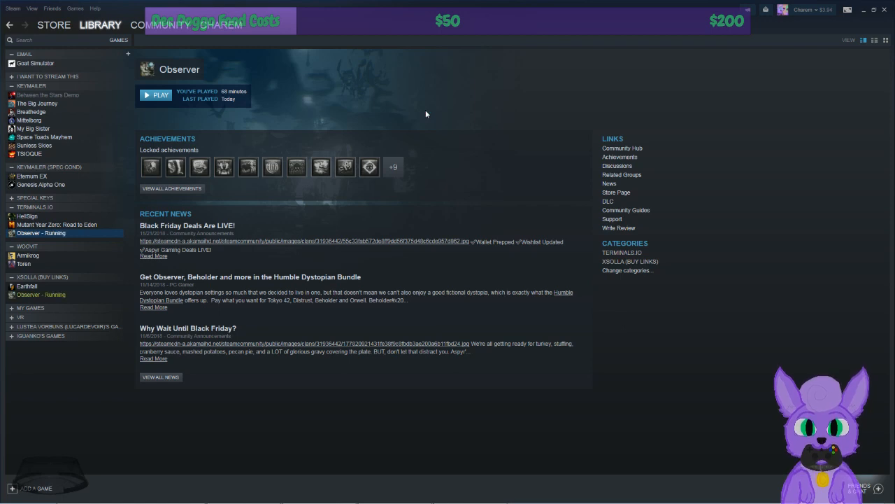
{"action": "mouse_move", "coordinate": [570, 265]}
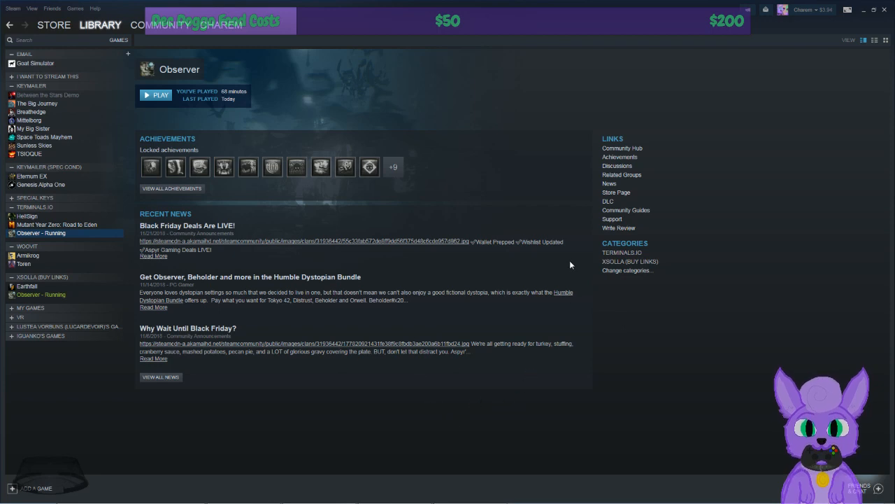
{"action": "left_click", "coordinate": [155, 95]}
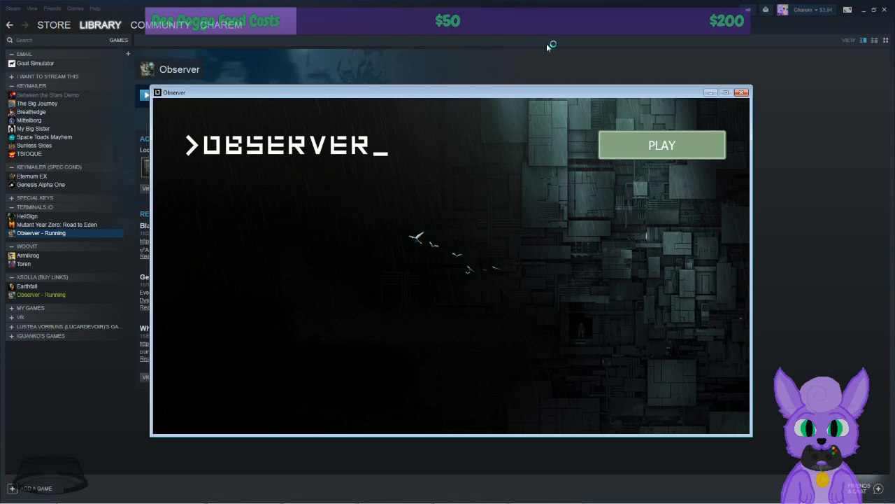
{"action": "mouse_move", "coordinate": [548, 48]}
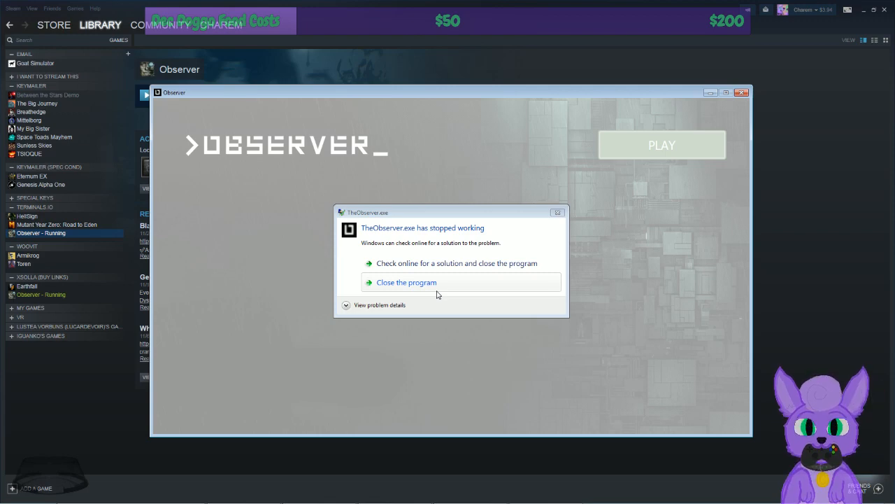
{"action": "mouse_move", "coordinate": [432, 294]}
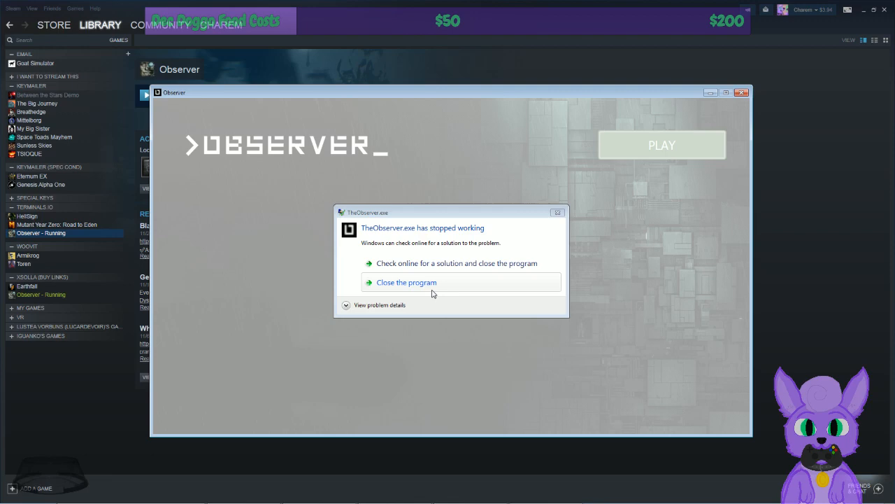
{"action": "mouse_move", "coordinate": [452, 223]}
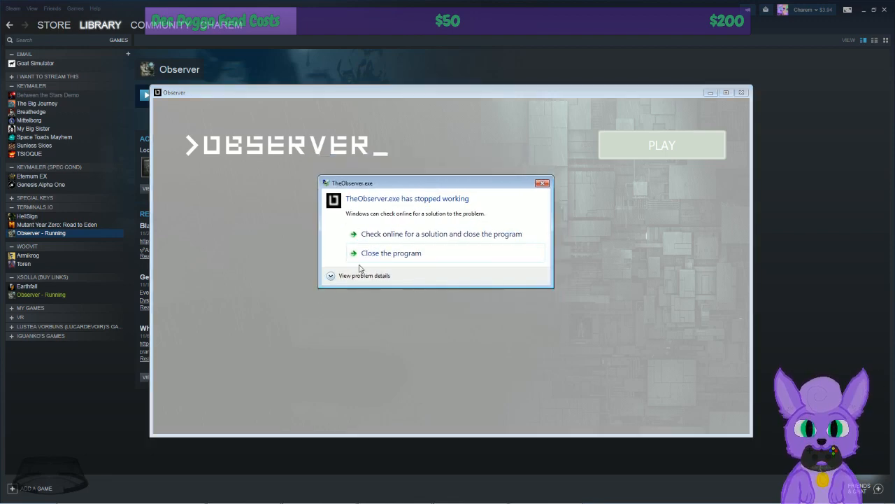
{"action": "mouse_move", "coordinate": [392, 252]}
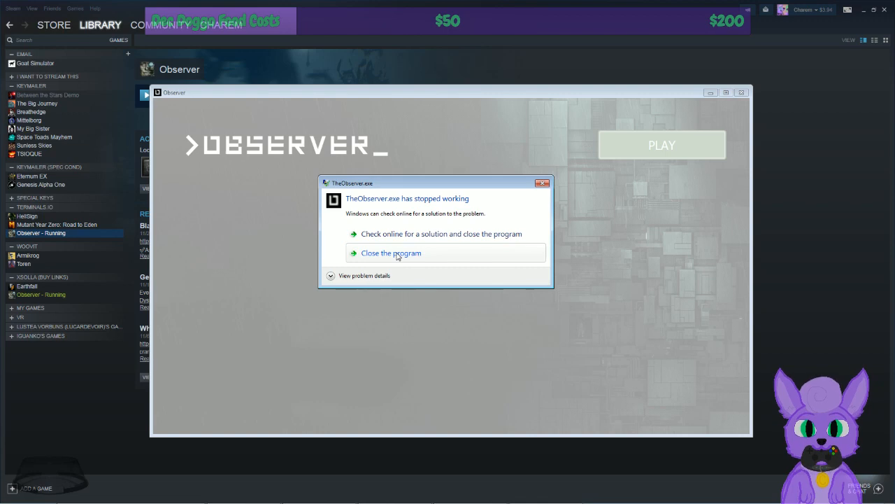
Close the crashed program from the 'TheObserver.exe has stopped working' dialog
{"action": "left_click", "coordinate": [391, 252]}
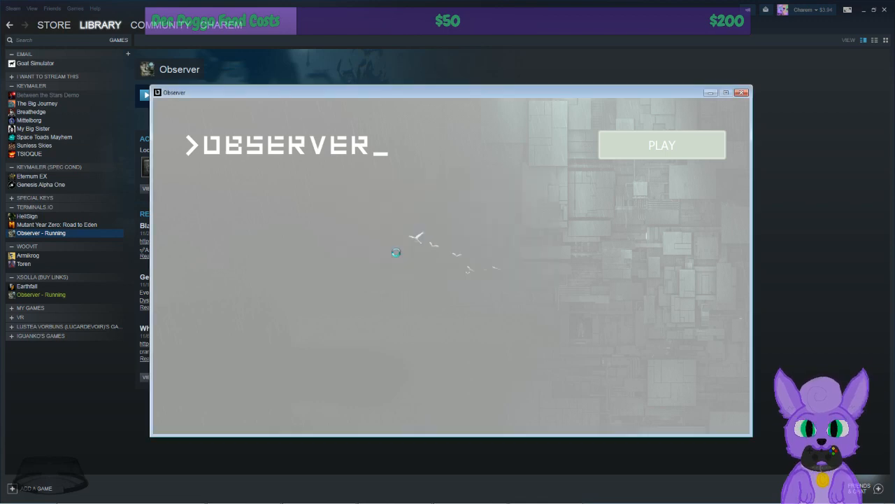
{"action": "mouse_move", "coordinate": [772, 96]}
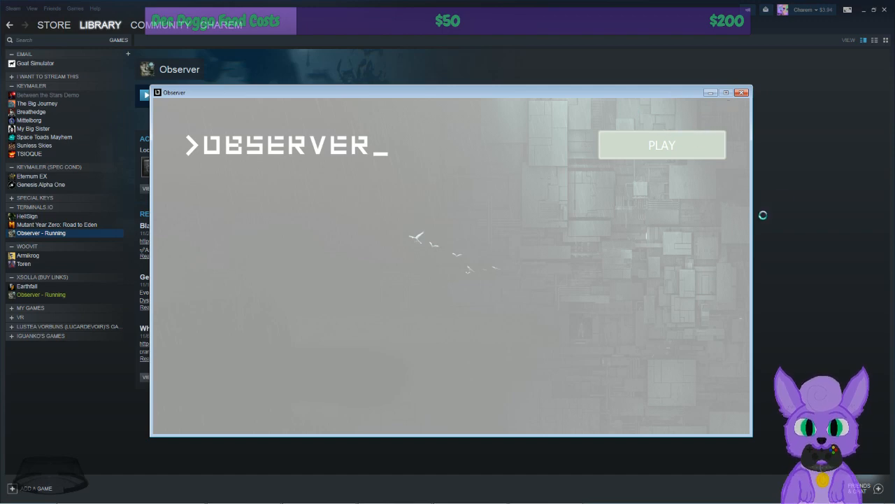
{"action": "mouse_move", "coordinate": [548, 224]}
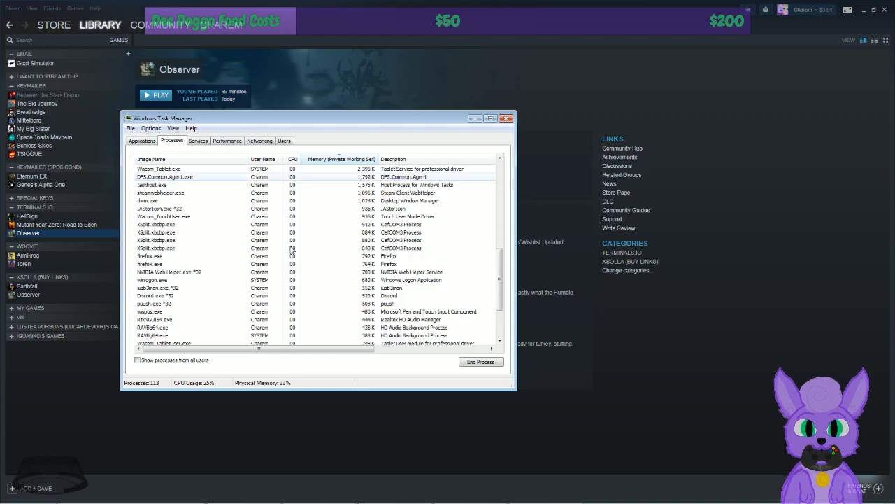
Sort the Processes list by the Memory column
{"action": "left_click", "coordinate": [341, 160]}
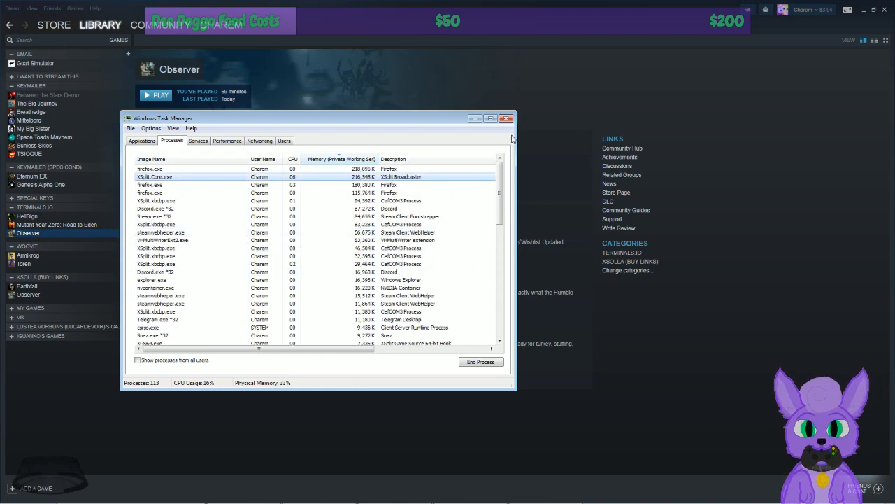
{"action": "left_click", "coordinate": [507, 117]}
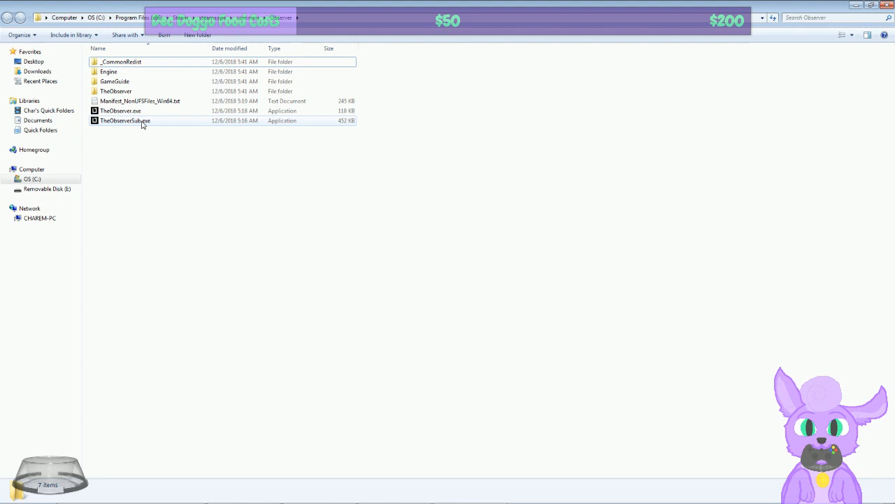
Select the game executables, continue past the No Disk error and run TheObserverSub.exe
{"action": "left_click", "coordinate": [121, 111]}
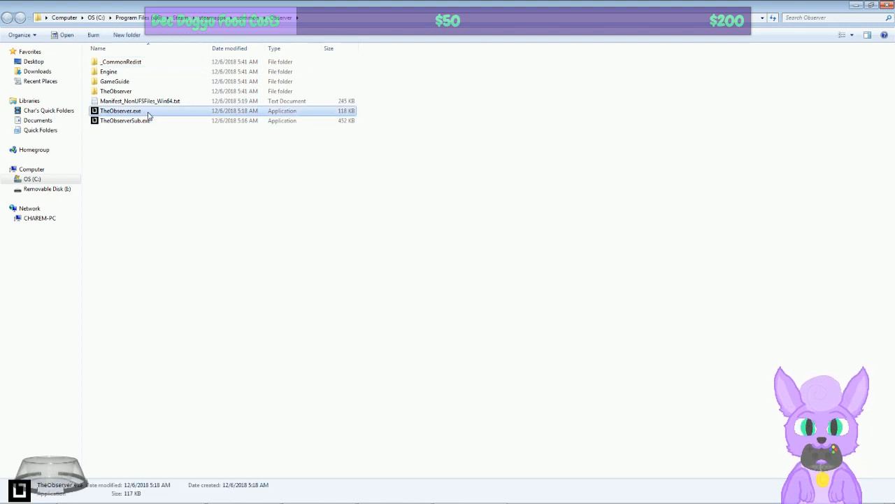
{"action": "mouse_move", "coordinate": [124, 112]}
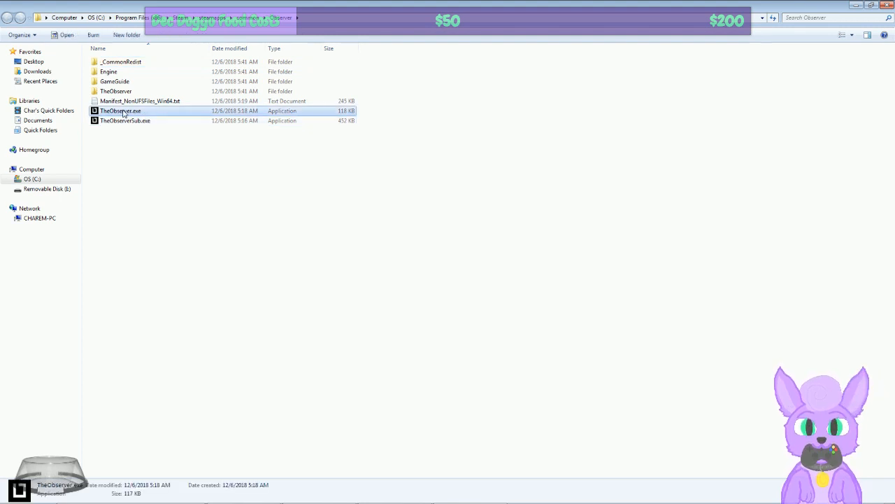
{"action": "mouse_move", "coordinate": [142, 125]}
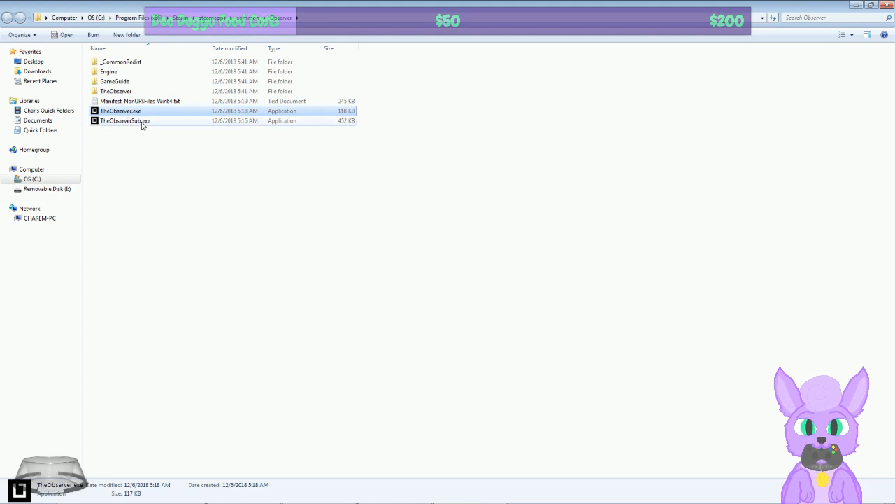
{"action": "left_click", "coordinate": [126, 120]}
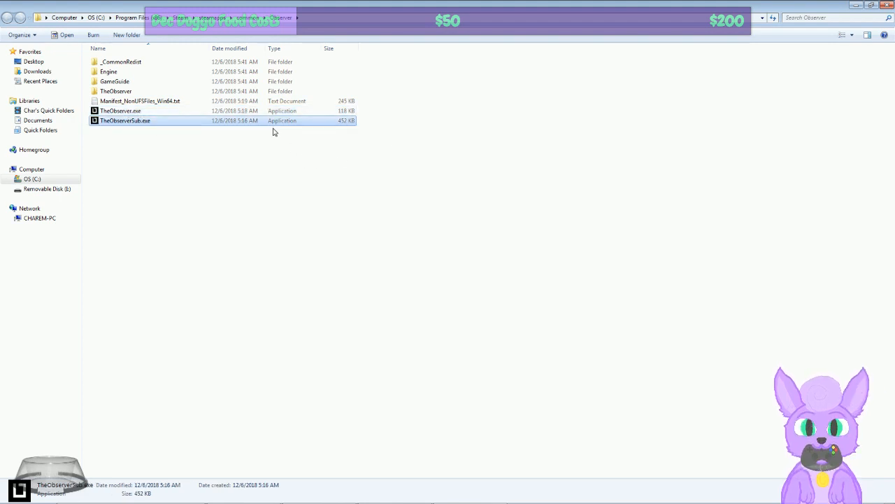
{"action": "mouse_move", "coordinate": [157, 132]}
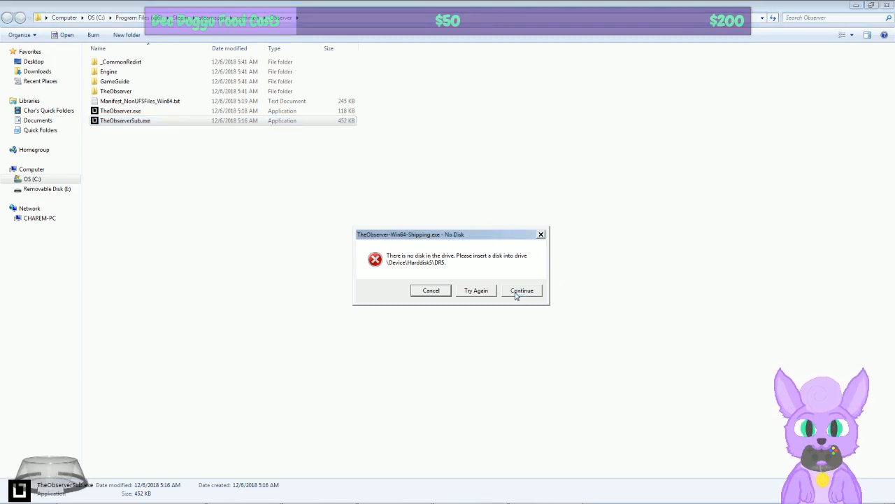
{"action": "left_click", "coordinate": [522, 289]}
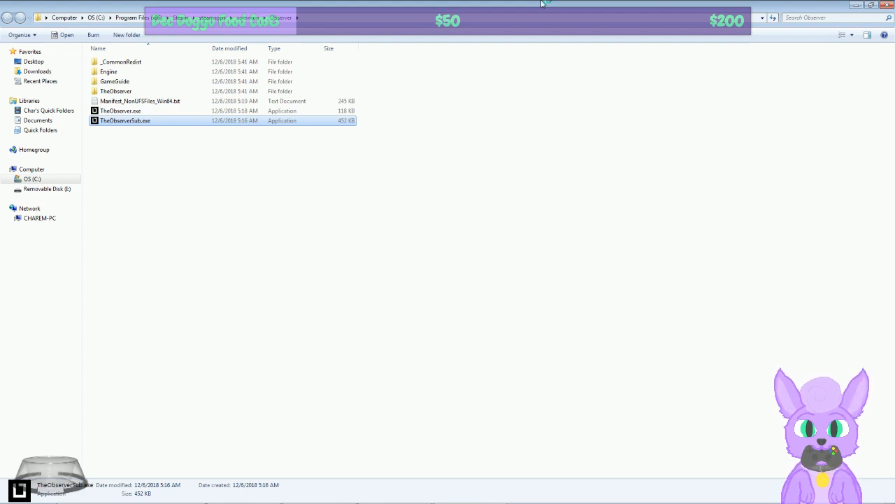
{"action": "double_click", "coordinate": [126, 120]}
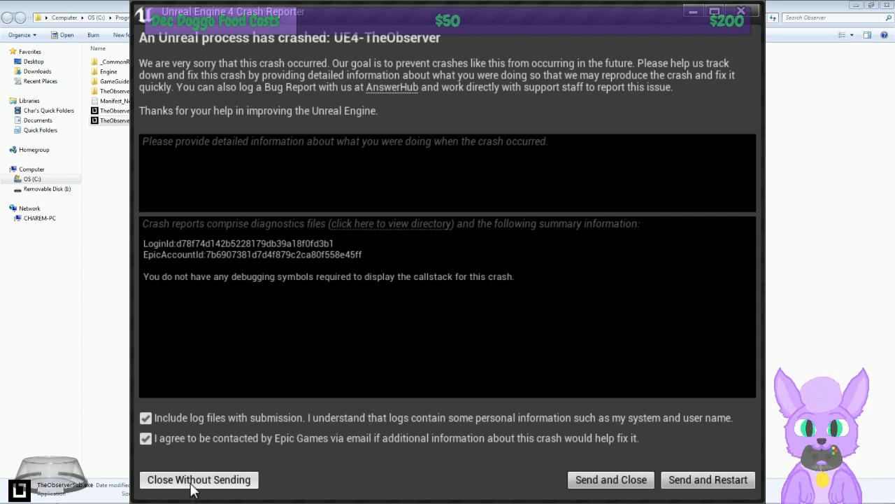
Close the UE4-TheObserver crash report without sending it
{"action": "left_click", "coordinate": [199, 479]}
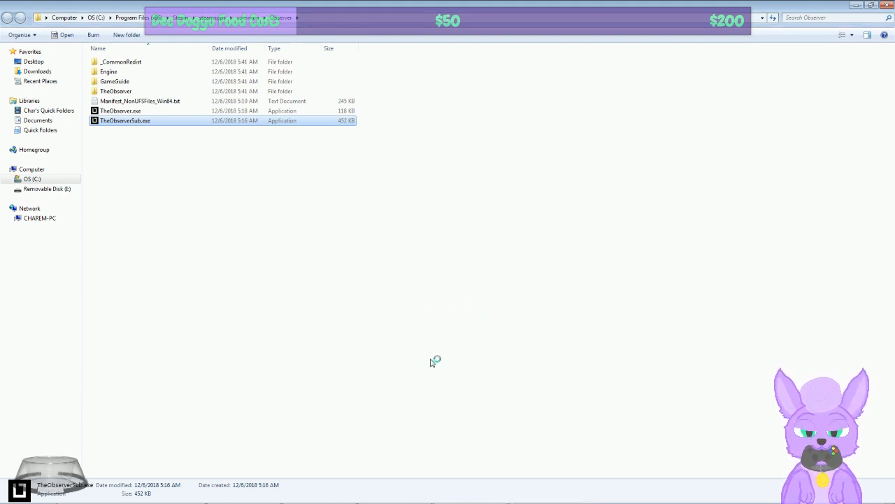
{"action": "mouse_move", "coordinate": [296, 362]}
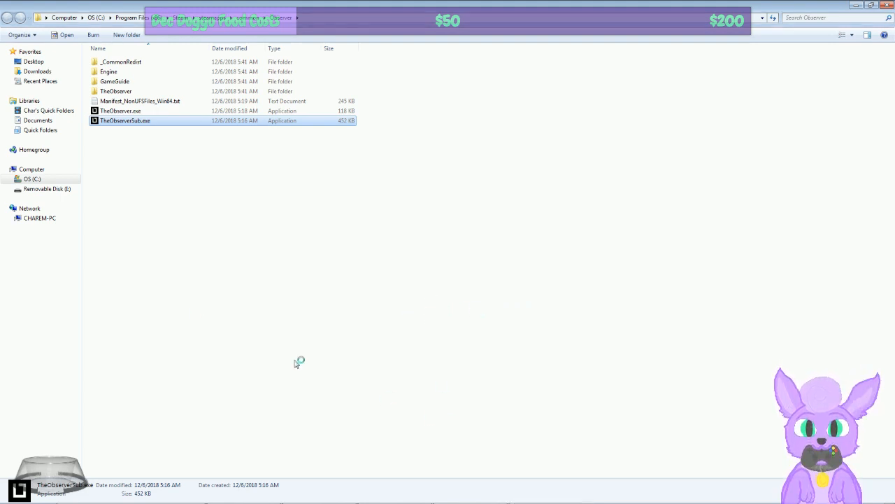
{"action": "mouse_move", "coordinate": [355, 277]}
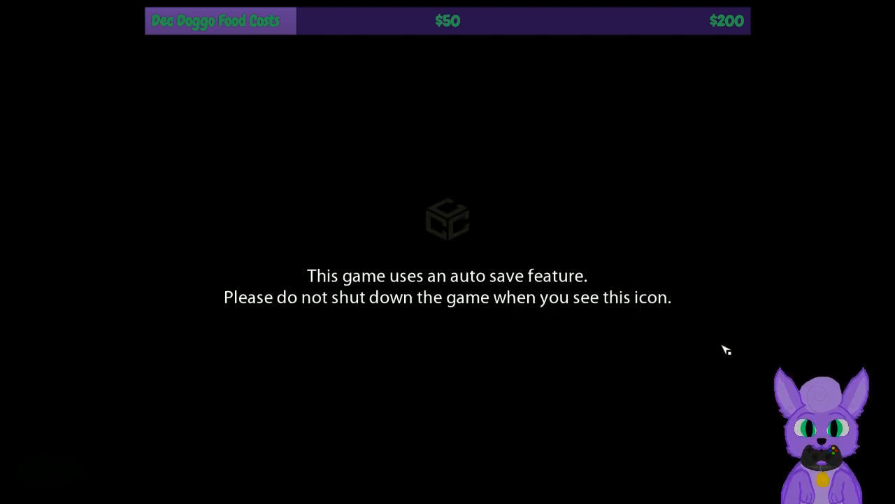
{"action": "mouse_move", "coordinate": [369, 313]}
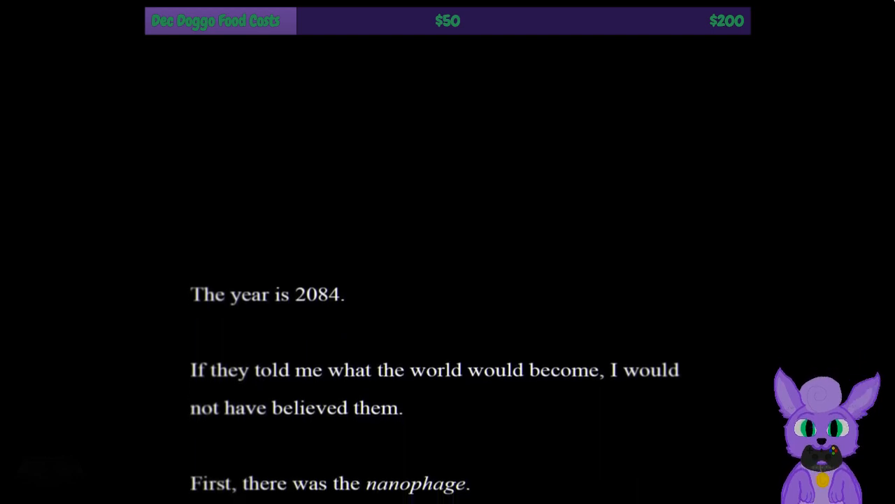
Scroll the intro text crawl back and forth until the final line "I am an Observer." is reached
{"action": "scroll", "scroll_direction": "down", "scroll_amount": 3}
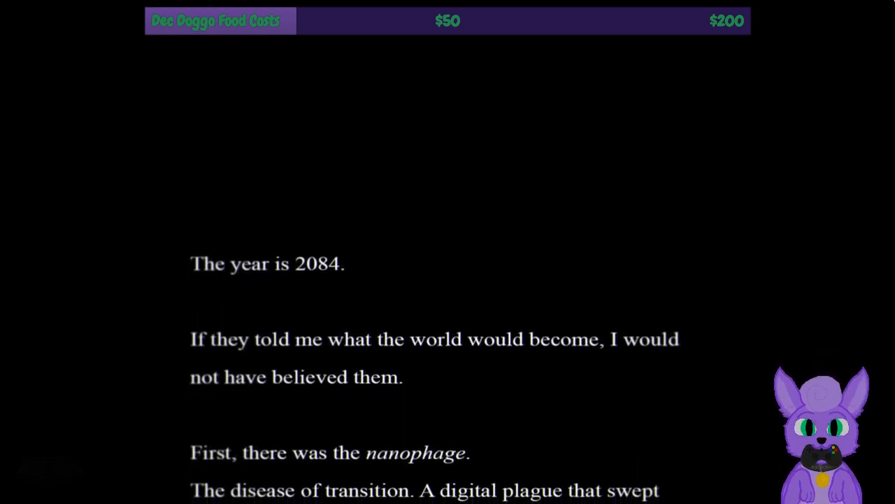
{"action": "scroll", "scroll_direction": "down", "scroll_amount": 3}
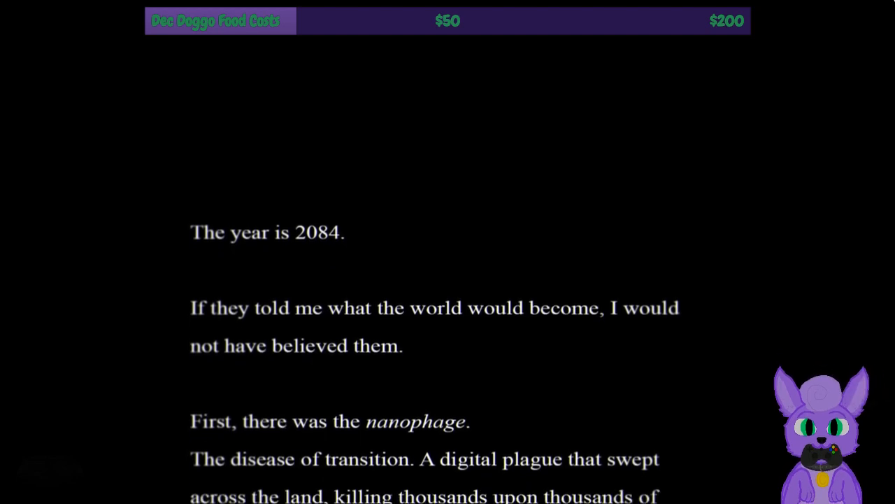
{"action": "scroll", "scroll_direction": "up", "scroll_amount": 3}
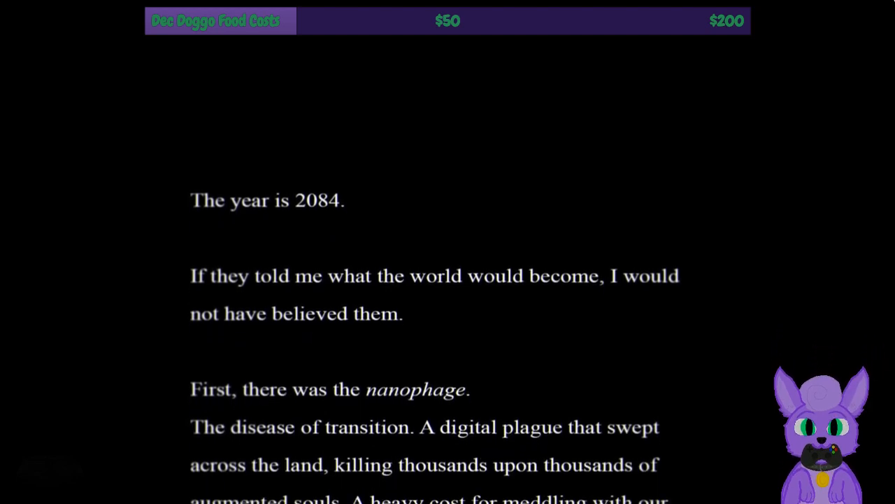
{"action": "scroll", "scroll_direction": "up", "scroll_amount": 3}
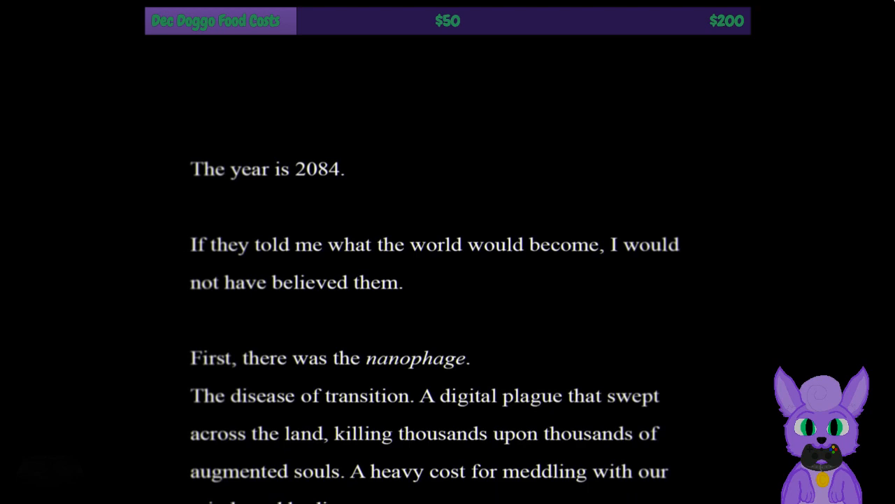
{"action": "scroll", "scroll_direction": "up", "scroll_amount": 3}
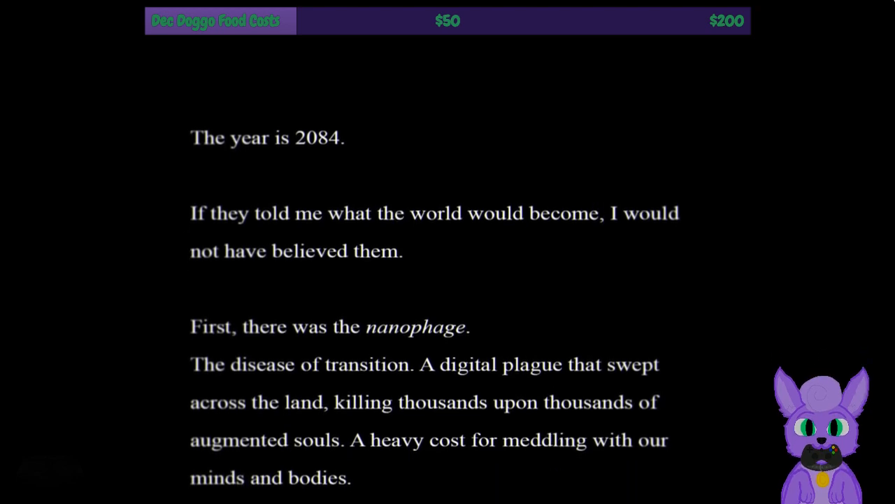
{"action": "scroll", "scroll_direction": "up", "scroll_amount": 3}
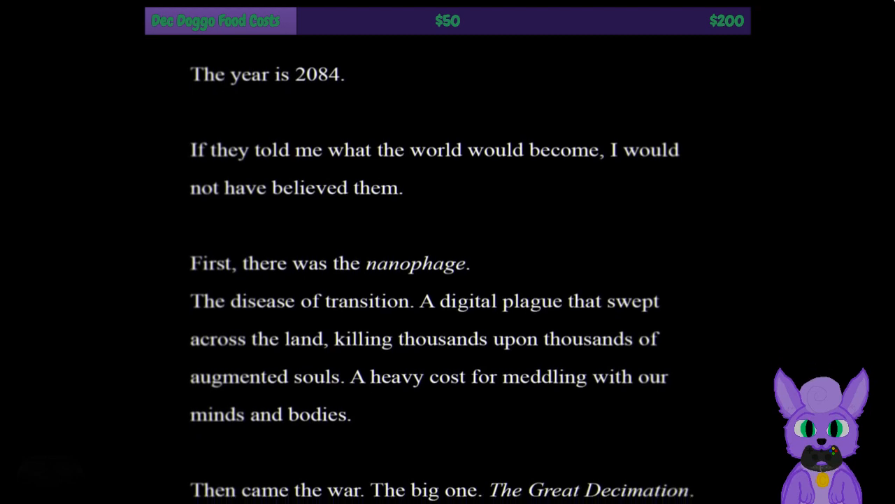
{"action": "scroll", "scroll_direction": "down", "scroll_amount": 3}
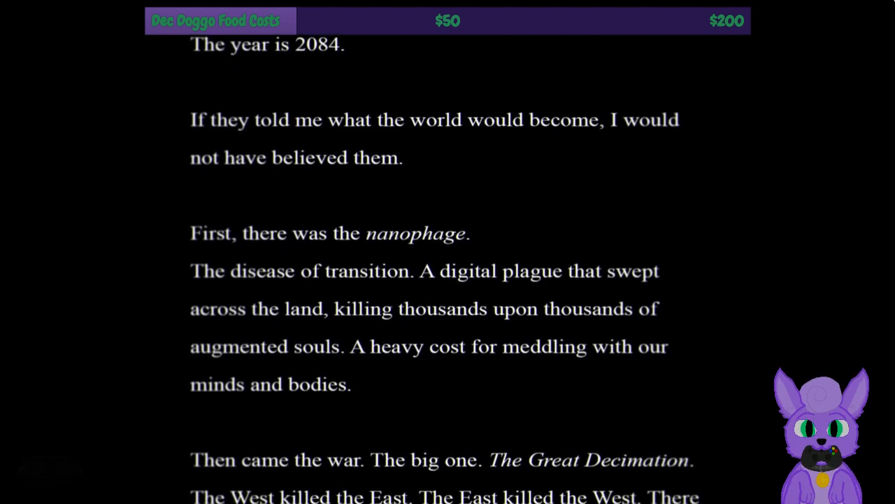
{"action": "scroll", "scroll_direction": "down", "scroll_amount": 3}
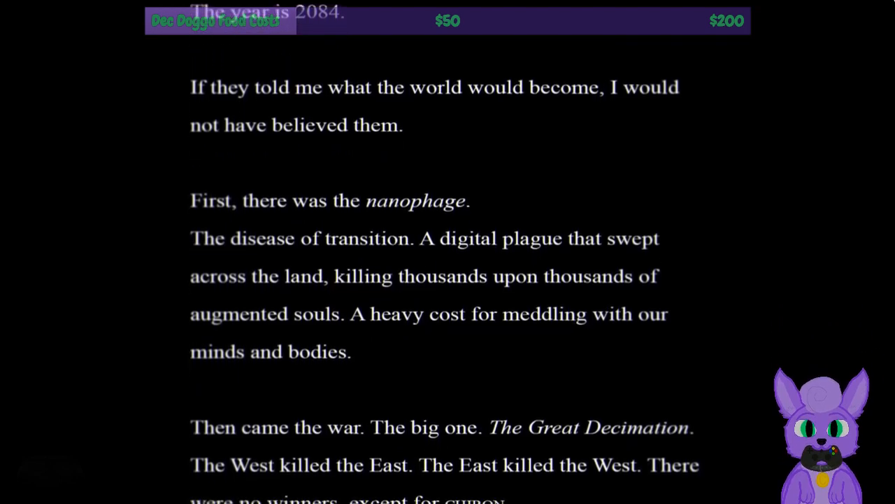
{"action": "scroll", "scroll_direction": "down", "scroll_amount": 3}
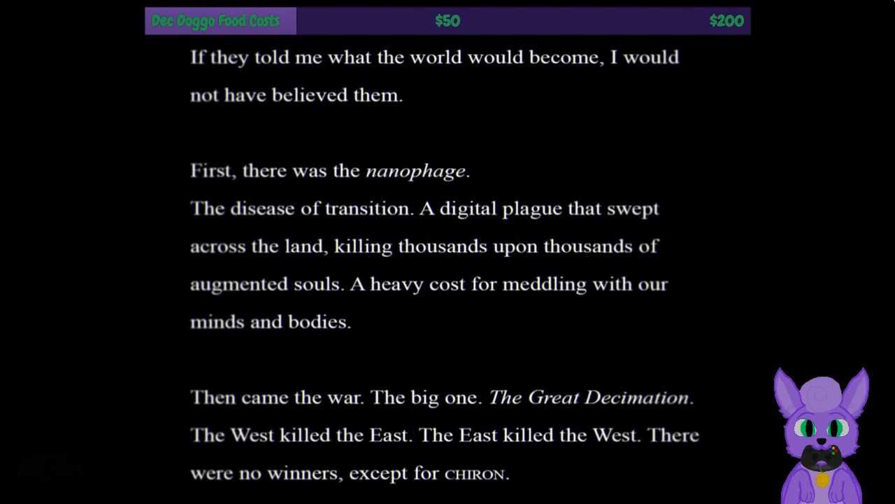
{"action": "scroll", "scroll_direction": "up", "scroll_amount": 3}
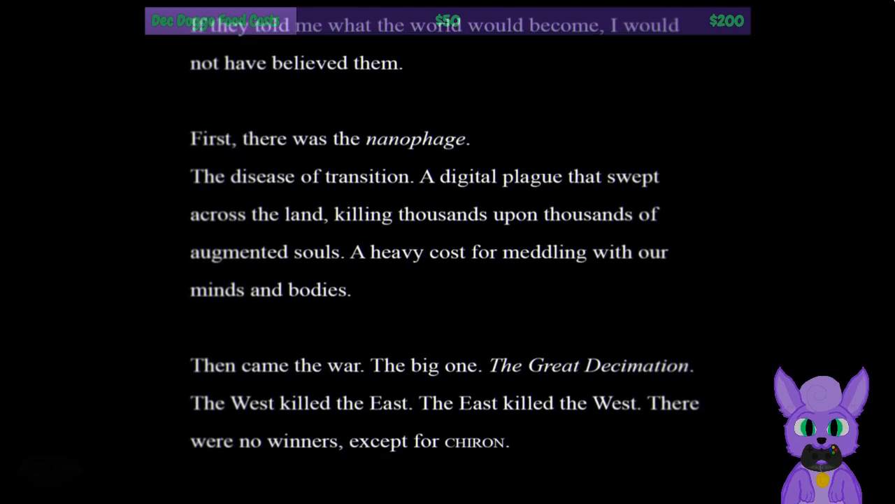
{"action": "scroll", "scroll_direction": "down", "scroll_amount": 3}
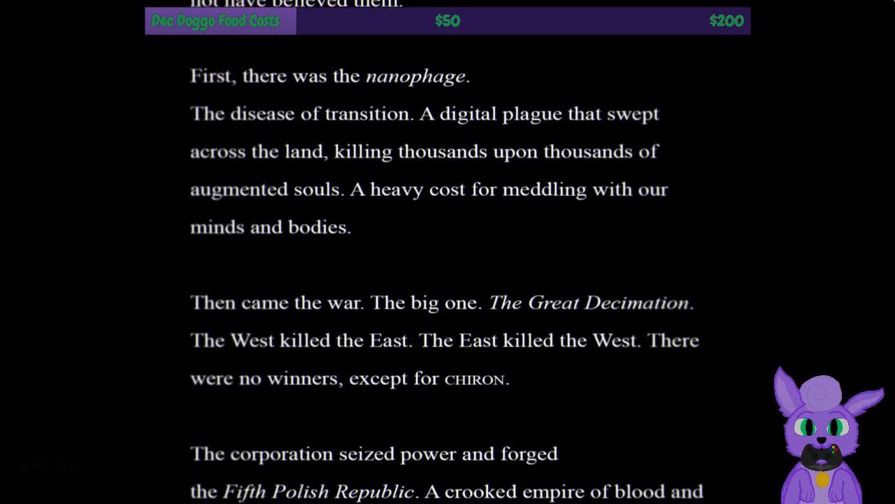
{"action": "scroll", "scroll_direction": "up", "scroll_amount": 3}
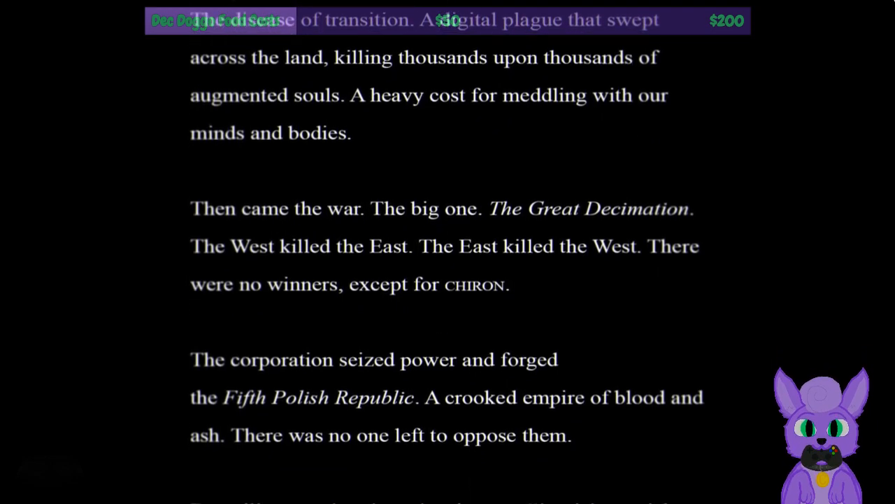
{"action": "scroll", "scroll_direction": "down", "scroll_amount": 3}
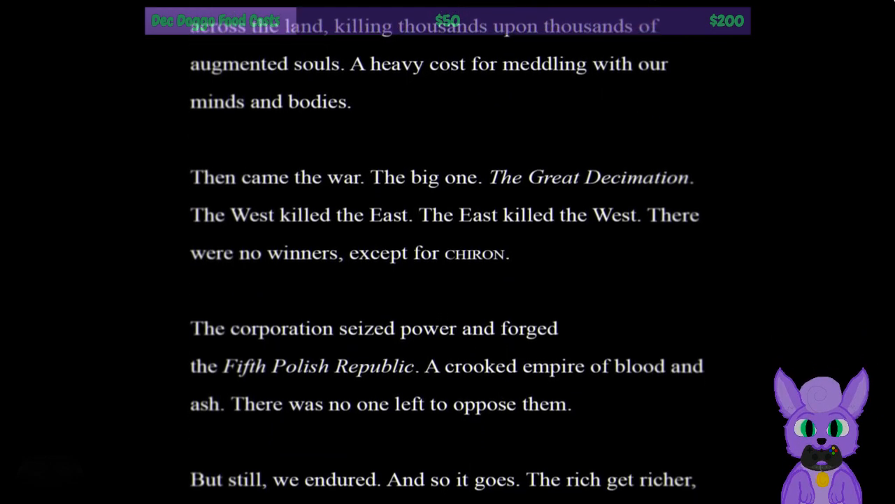
{"action": "scroll", "scroll_direction": "down", "scroll_amount": 3}
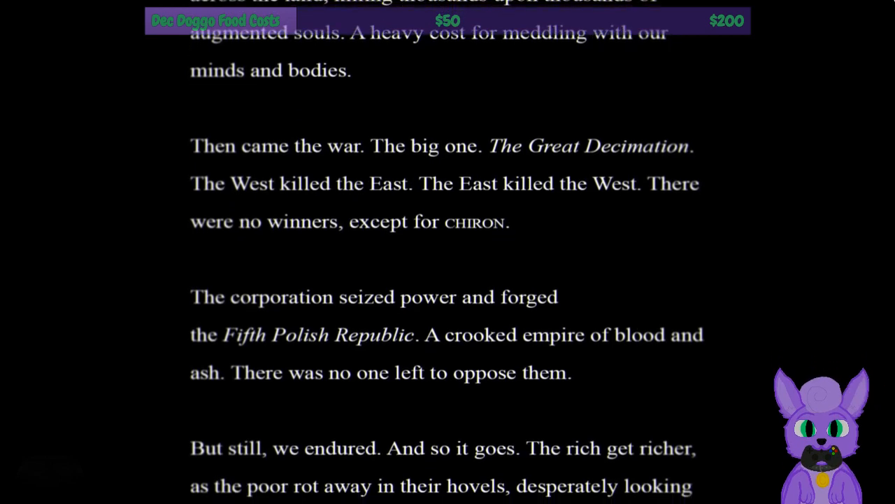
{"action": "scroll", "scroll_direction": "down", "scroll_amount": 3}
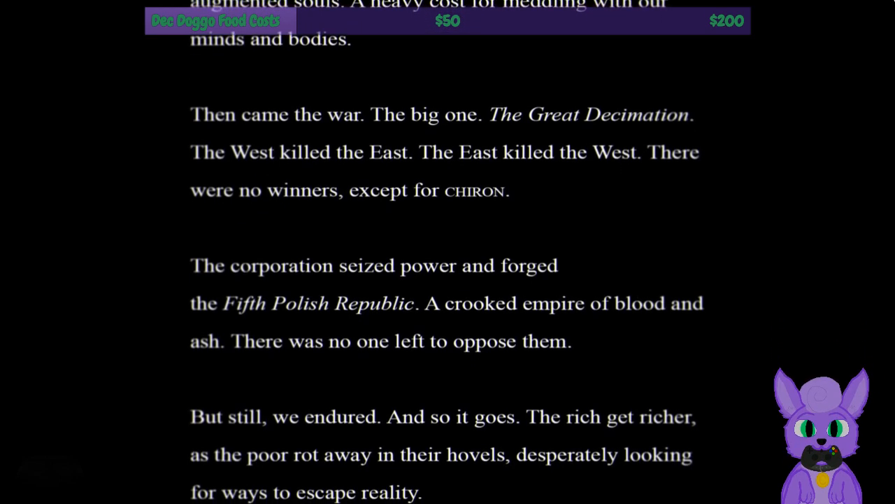
{"action": "scroll", "scroll_direction": "up", "scroll_amount": 3}
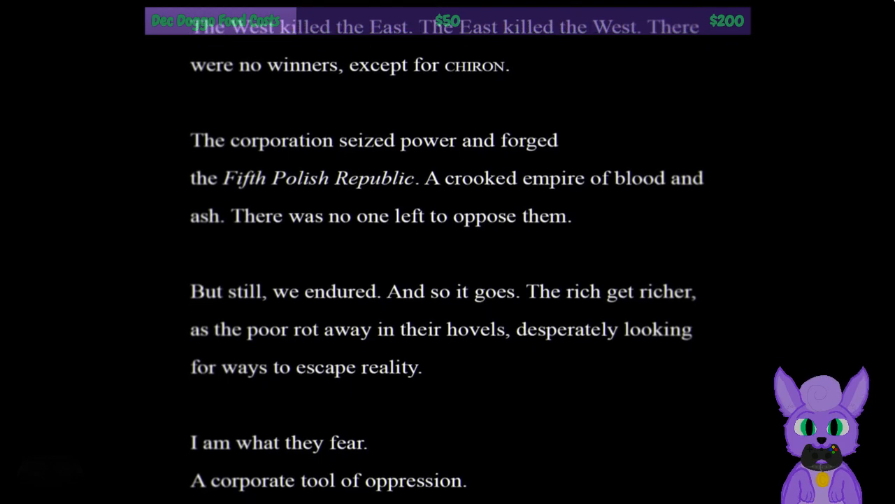
{"action": "scroll", "scroll_direction": "down", "scroll_amount": 3}
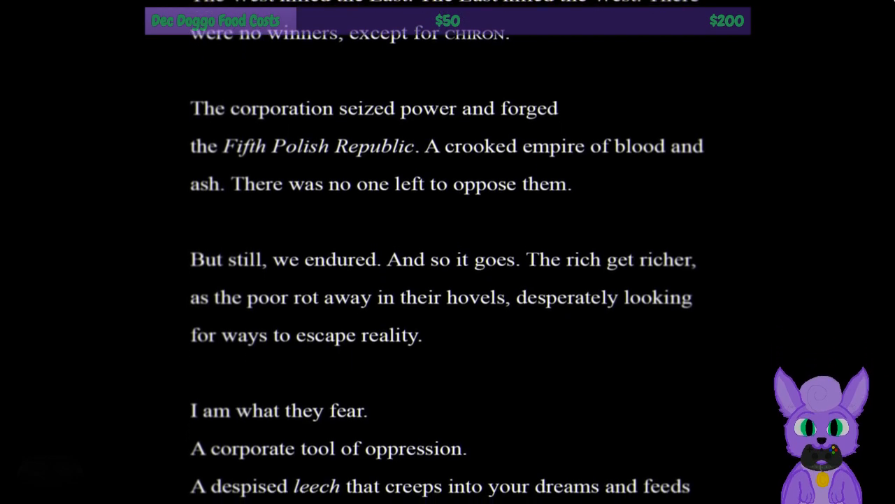
{"action": "scroll", "scroll_direction": "up", "scroll_amount": 3}
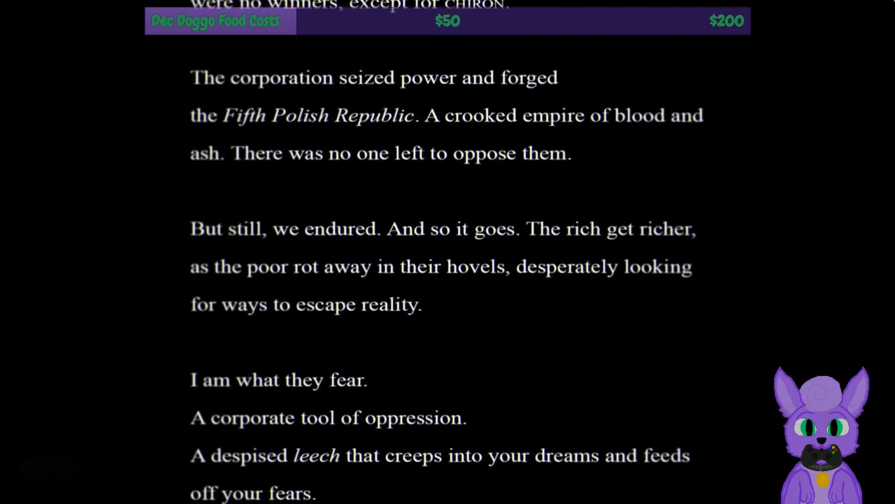
{"action": "scroll", "scroll_direction": "up", "scroll_amount": 3}
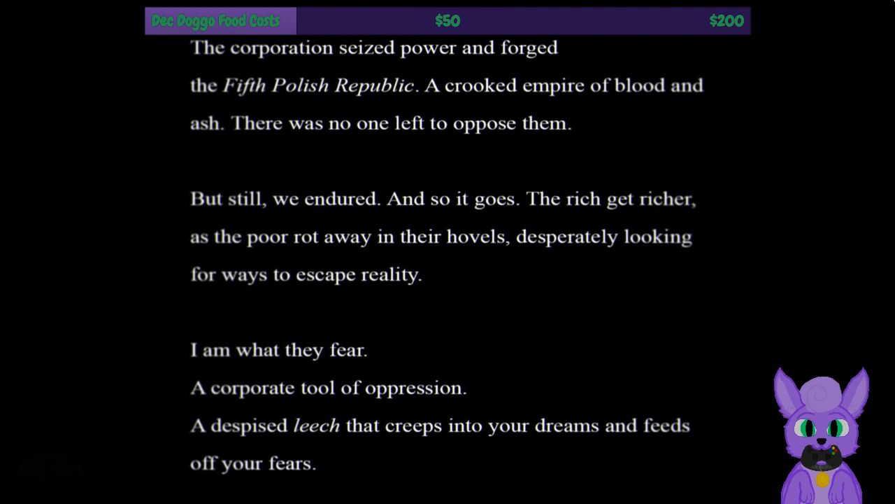
{"action": "scroll", "scroll_direction": "up", "scroll_amount": 3}
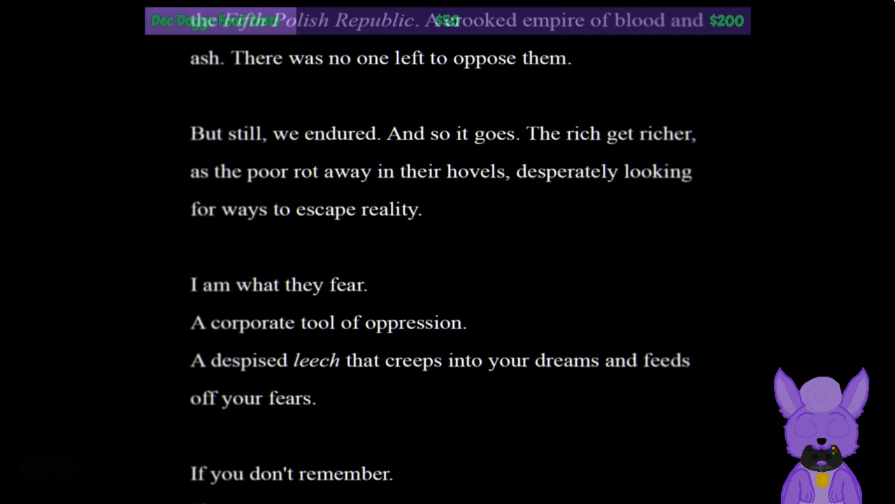
{"action": "scroll", "scroll_direction": "down", "scroll_amount": 3}
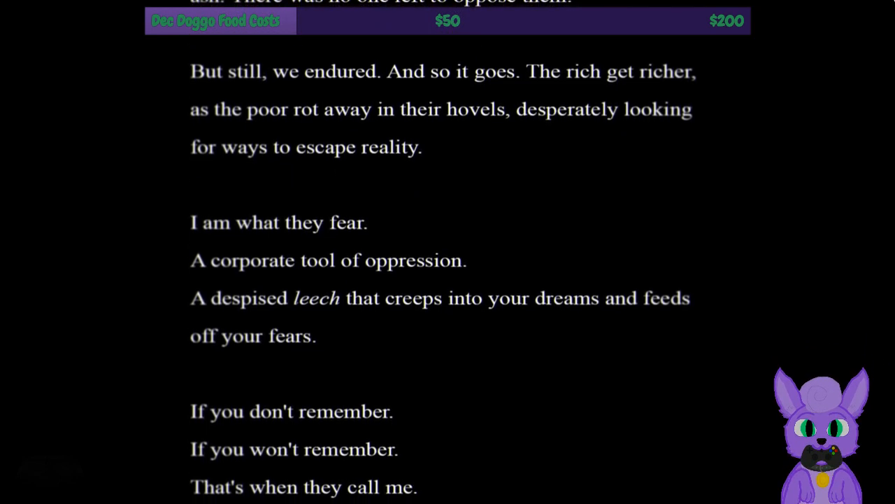
{"action": "scroll", "scroll_direction": "up", "scroll_amount": 3}
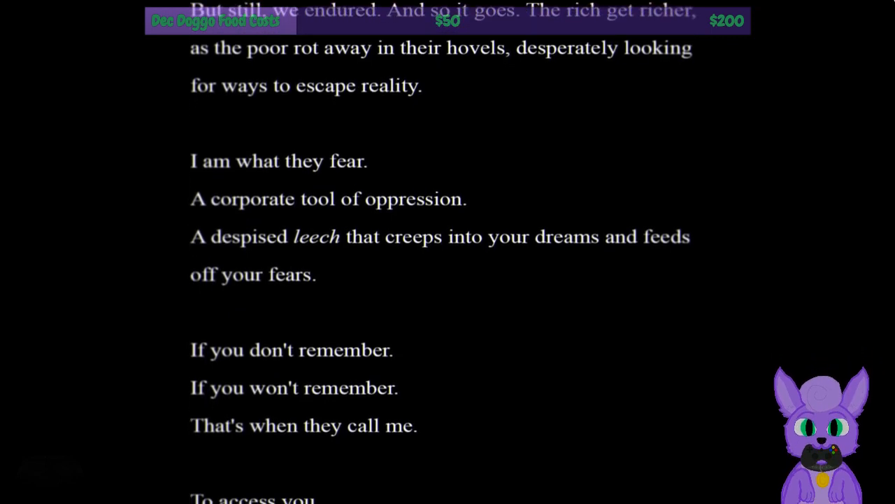
{"action": "scroll", "scroll_direction": "down", "scroll_amount": 3}
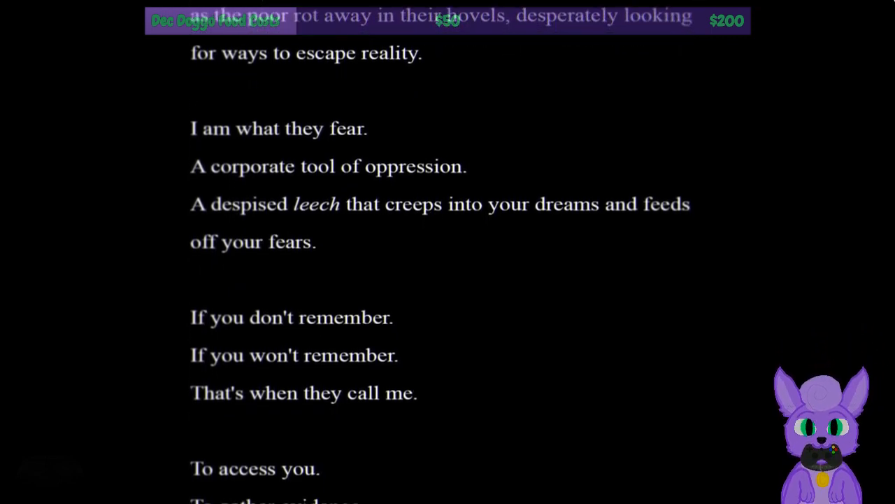
{"action": "scroll", "scroll_direction": "up", "scroll_amount": 3}
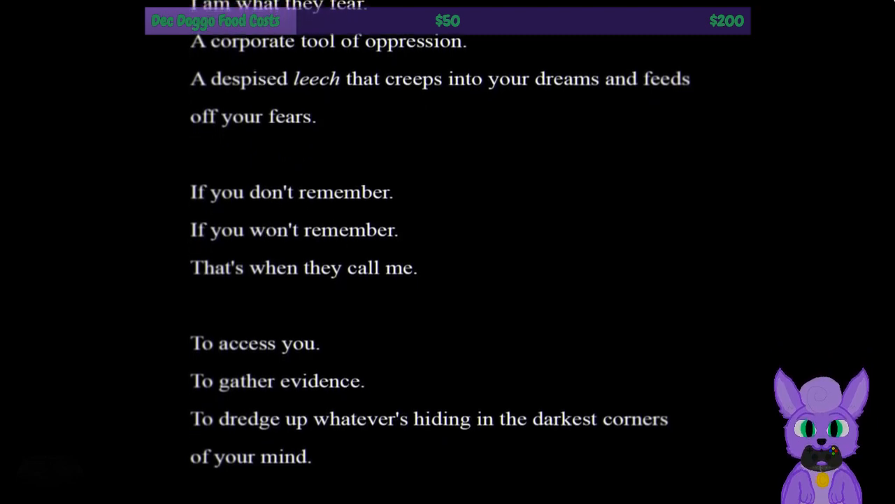
{"action": "scroll", "scroll_direction": "down", "scroll_amount": 3}
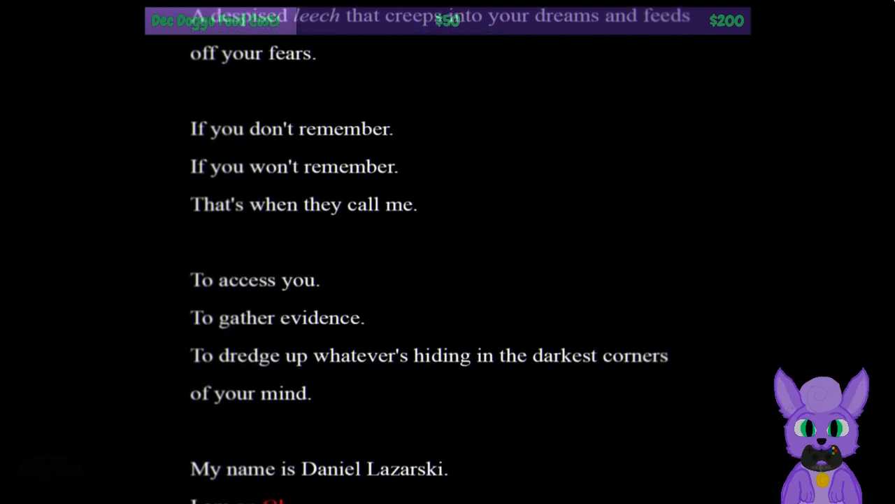
{"action": "scroll", "scroll_direction": "down", "scroll_amount": 3}
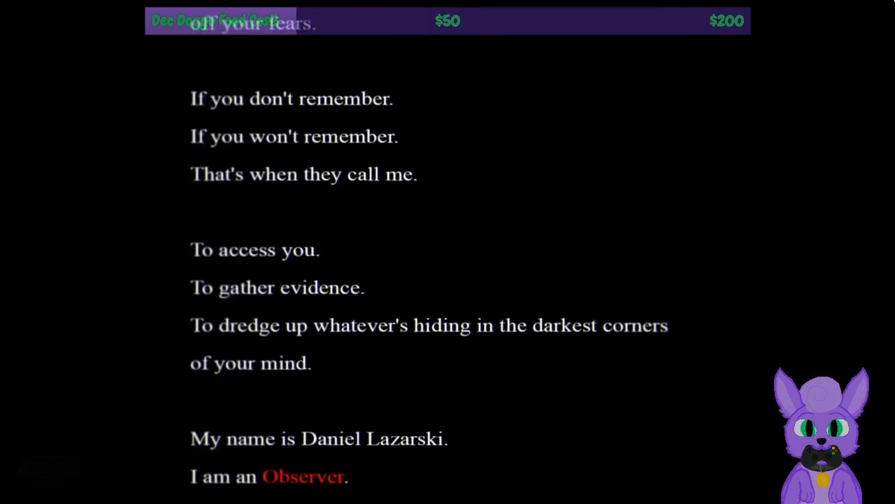
{"action": "scroll", "scroll_direction": "up", "scroll_amount": 3}
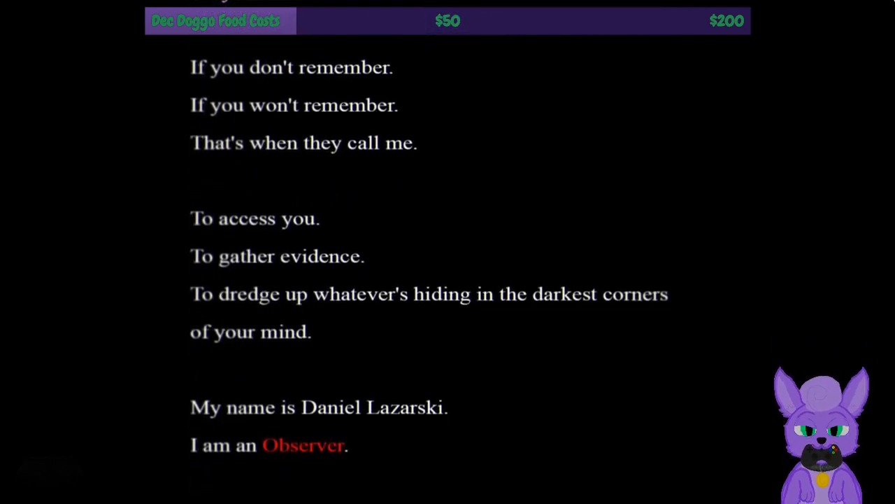
{"action": "scroll", "scroll_direction": "up", "scroll_amount": 3}
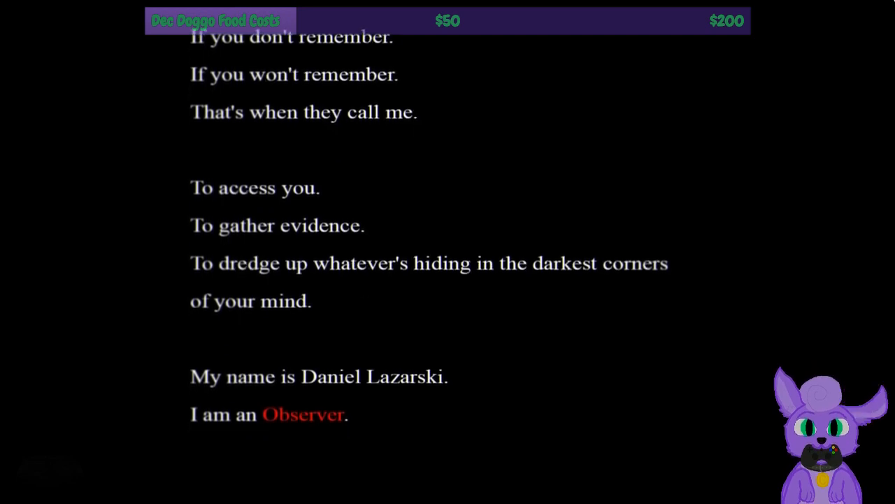
{"action": "scroll", "scroll_direction": "up", "scroll_amount": 3}
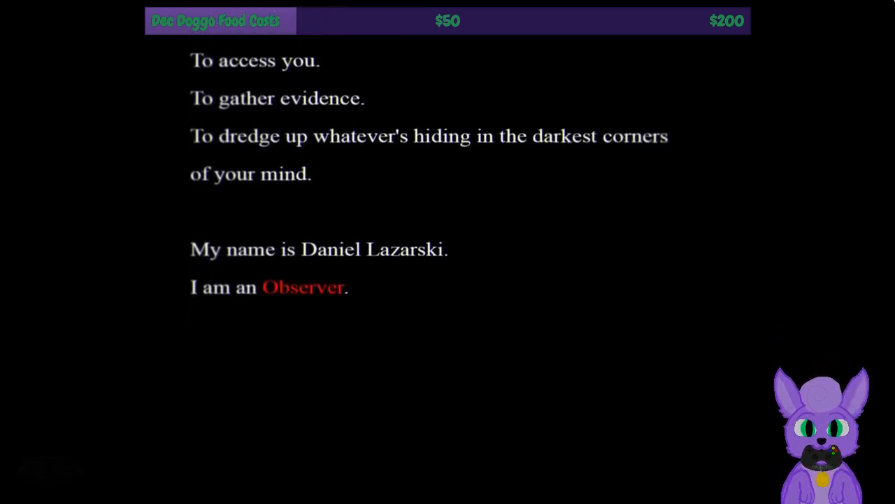
{"action": "scroll", "scroll_direction": "up", "scroll_amount": 3}
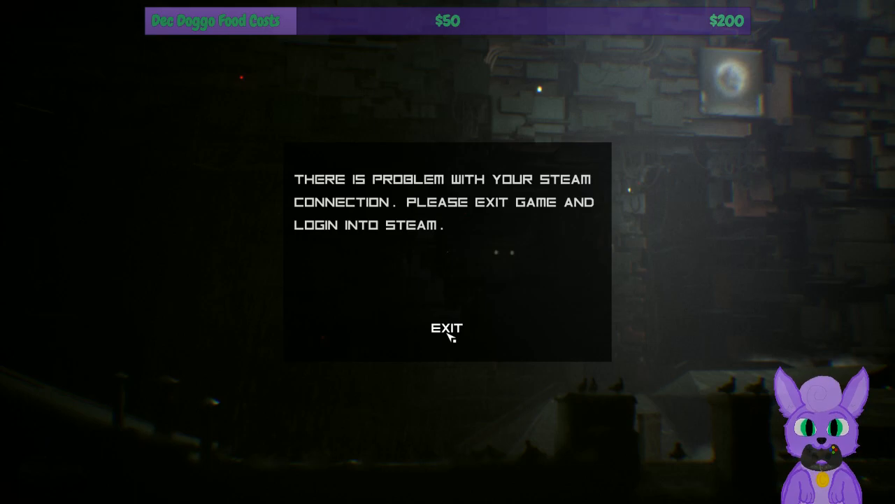
Exit the game from the Steam connection error dialog
{"action": "left_click", "coordinate": [445, 329]}
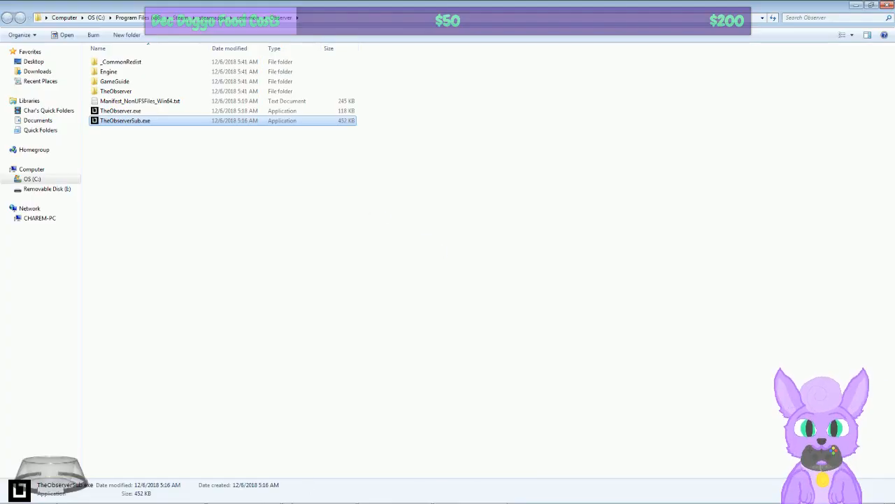
Switch from Explorer to the Steam library via the taskbar and open Observer's community hub
{"action": "left_click", "coordinate": [244, 493]}
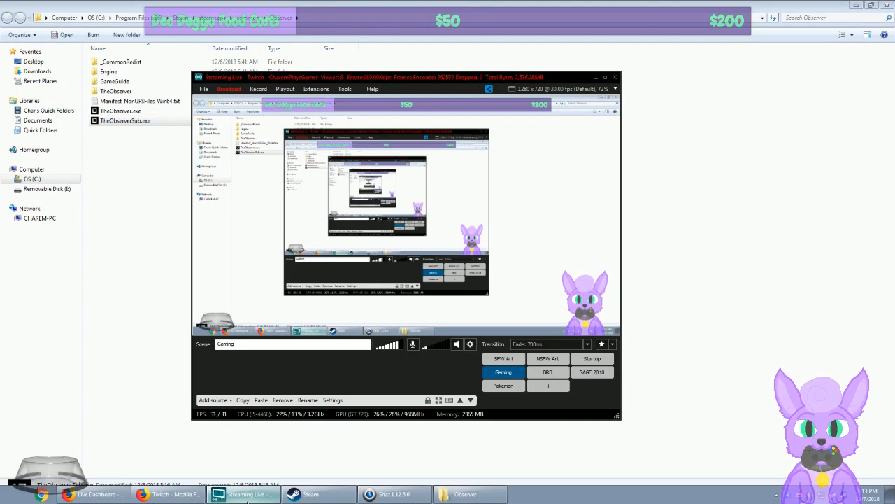
{"action": "left_click", "coordinate": [293, 493]}
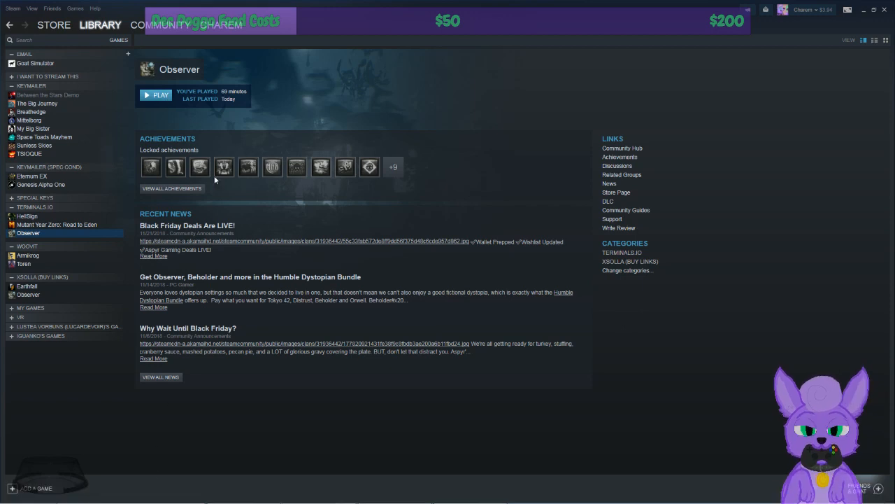
{"action": "mouse_move", "coordinate": [391, 161]}
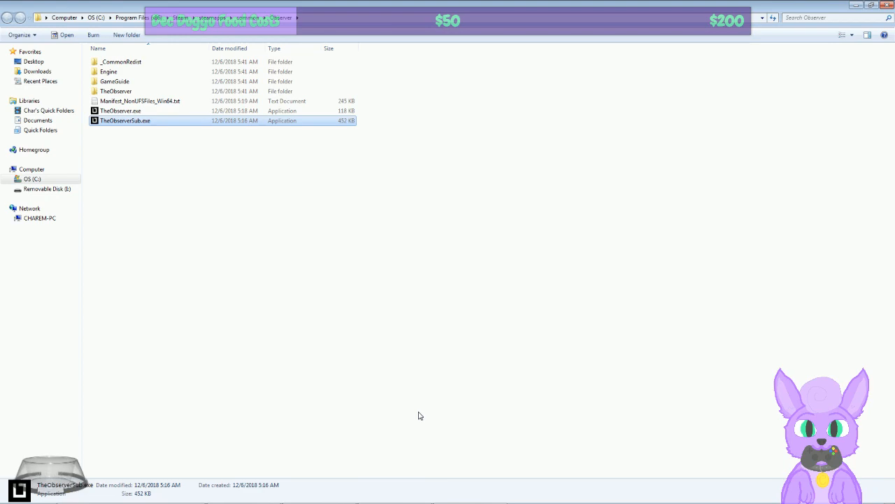
{"action": "mouse_move", "coordinate": [166, 160]}
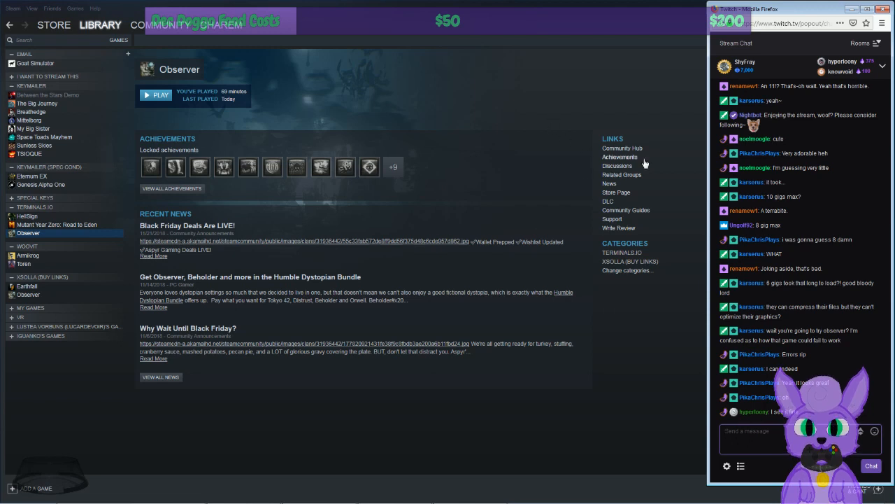
{"action": "mouse_move", "coordinate": [534, 17]}
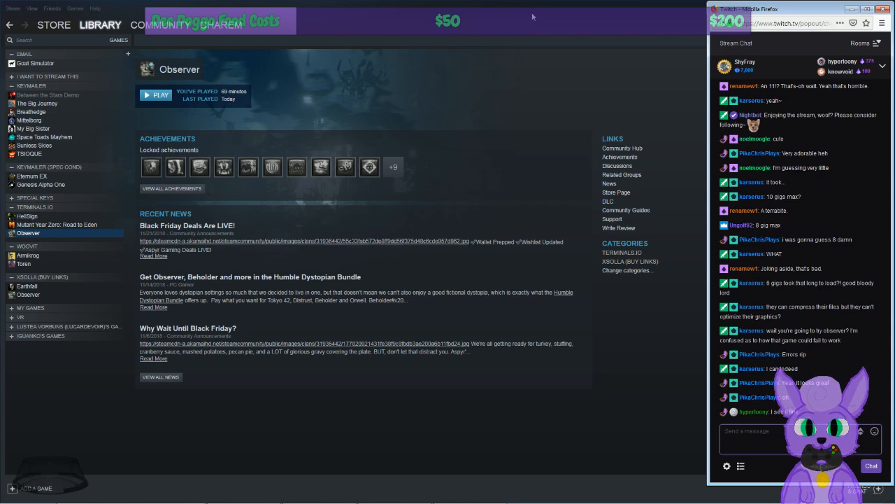
{"action": "mouse_move", "coordinate": [535, 32]}
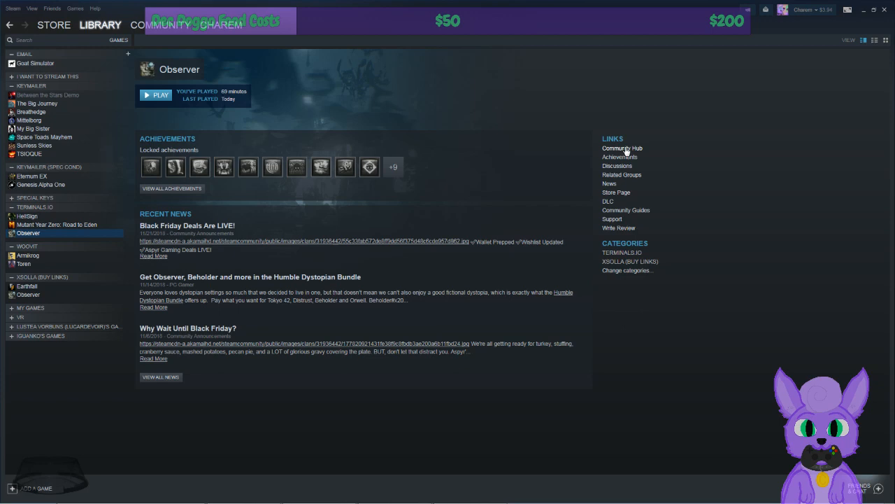
{"action": "left_click", "coordinate": [621, 148]}
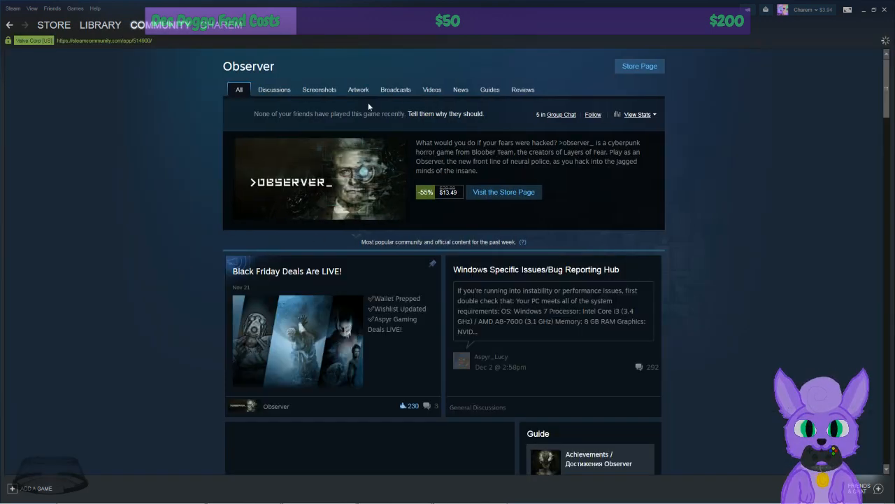
Browse the Observer discussions to page two and read the 'Can't Play - Need to Log into Steam' thread
{"action": "left_click", "coordinate": [274, 89]}
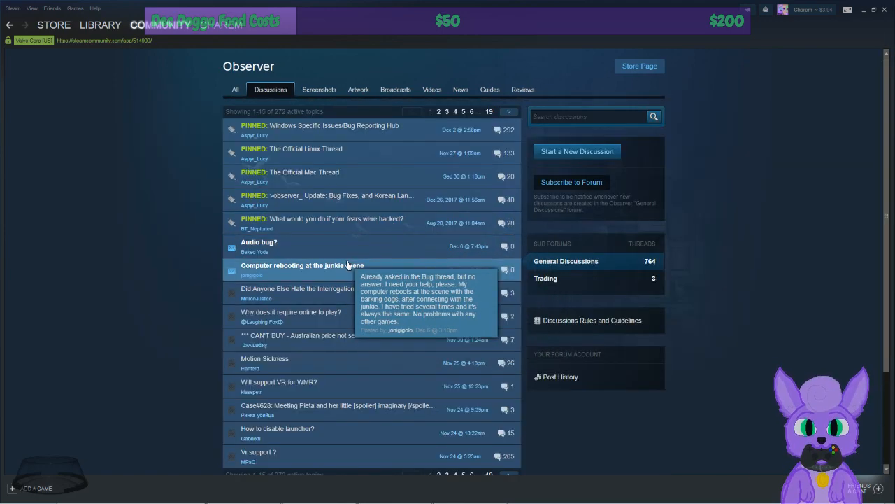
{"action": "scroll", "scroll_direction": "down", "scroll_amount": 3}
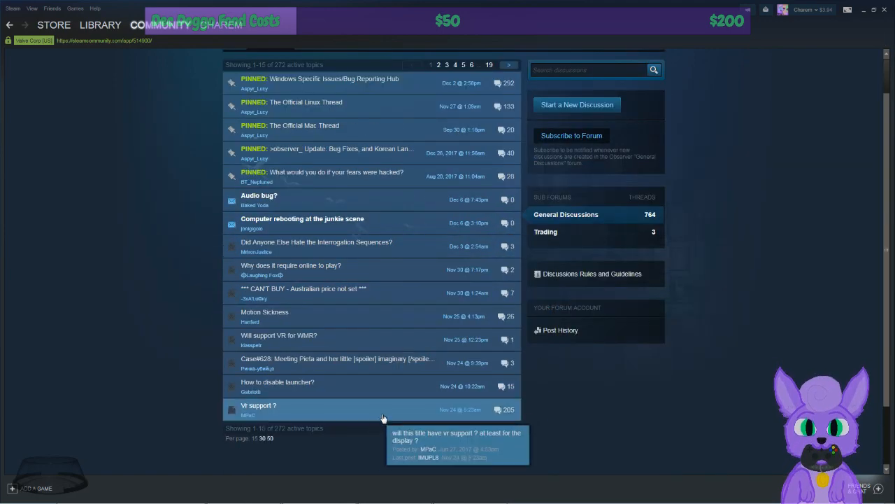
{"action": "scroll", "scroll_direction": "up", "scroll_amount": 3}
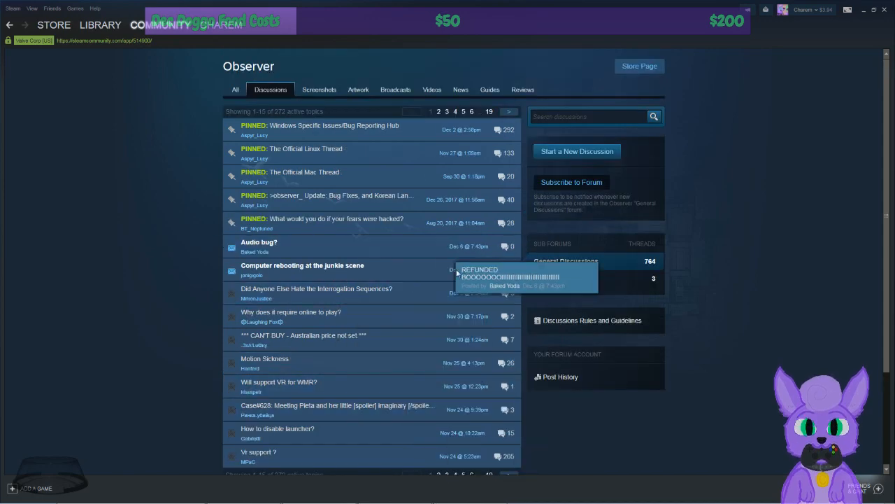
{"action": "scroll", "scroll_direction": "down", "scroll_amount": 3}
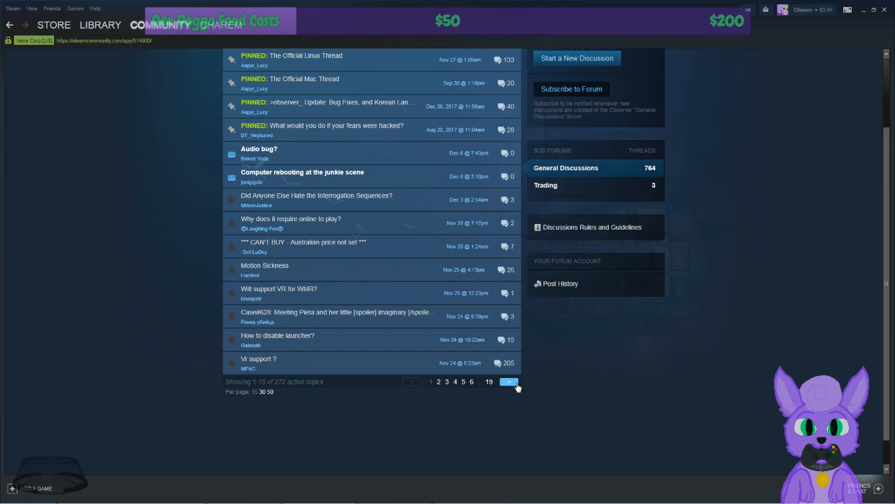
{"action": "left_click", "coordinate": [510, 380]}
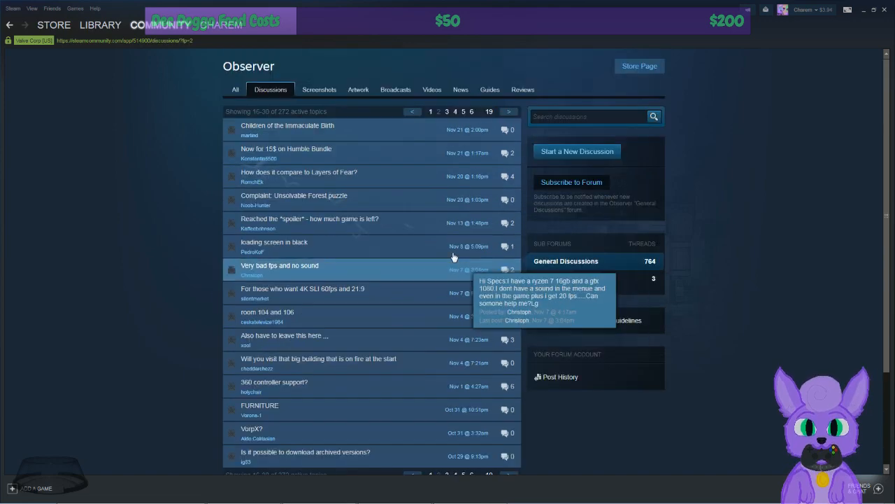
{"action": "mouse_move", "coordinate": [333, 246]}
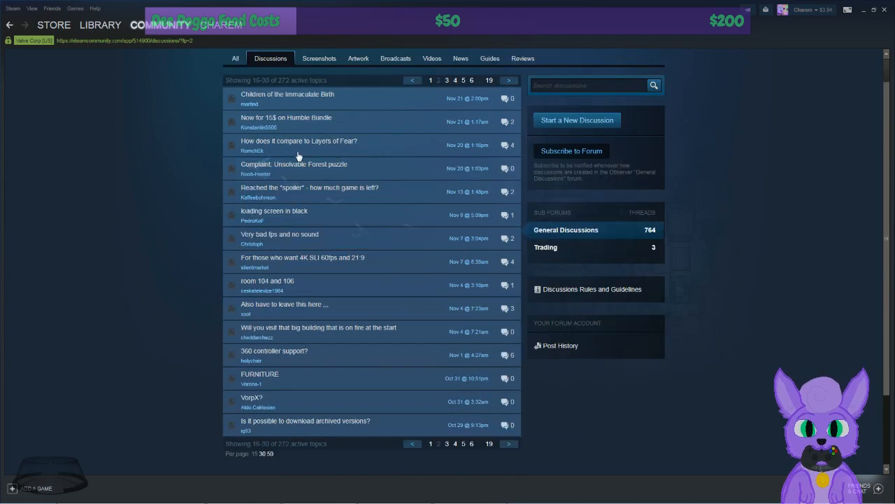
{"action": "mouse_move", "coordinate": [321, 238]}
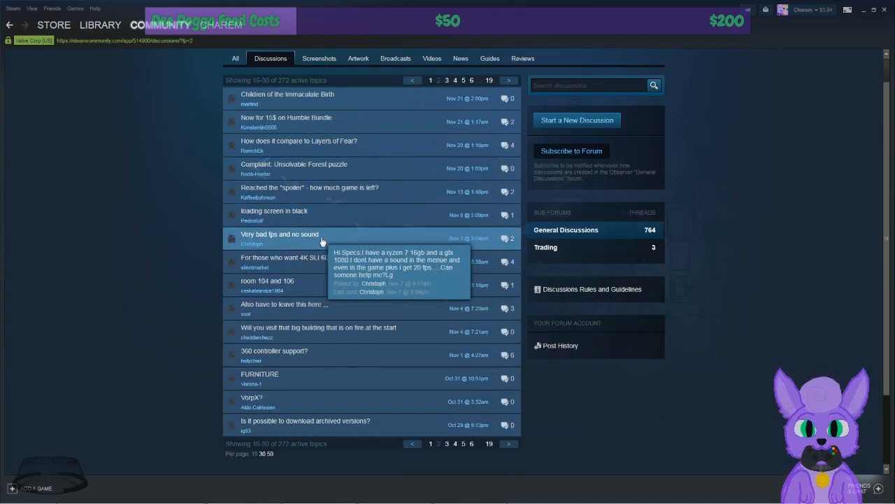
{"action": "mouse_move", "coordinate": [363, 355]}
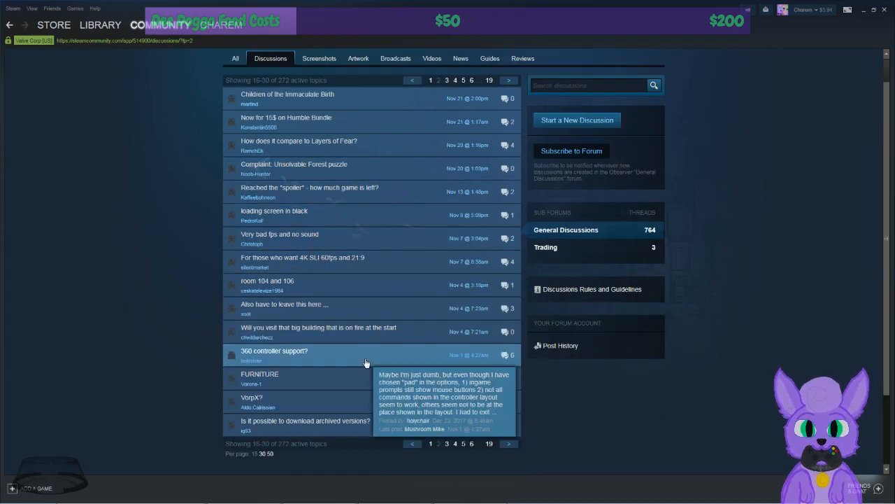
{"action": "mouse_move", "coordinate": [380, 141]}
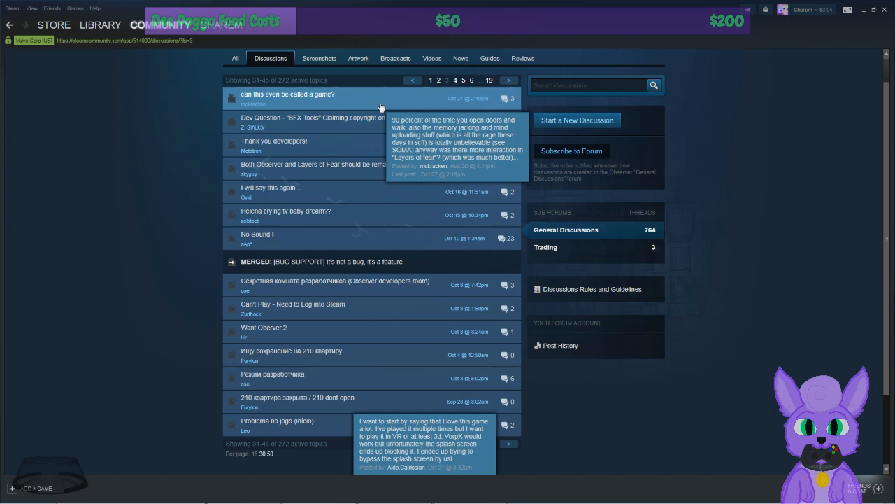
{"action": "mouse_move", "coordinate": [380, 167]}
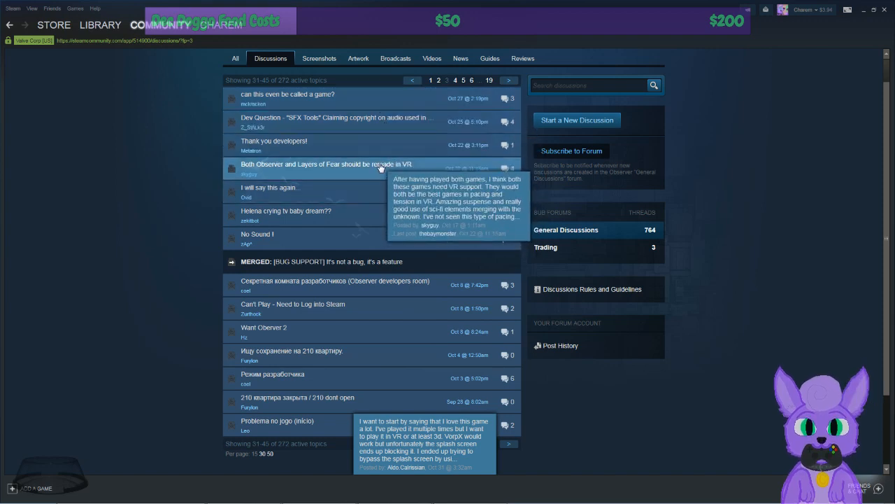
{"action": "mouse_move", "coordinate": [383, 313]}
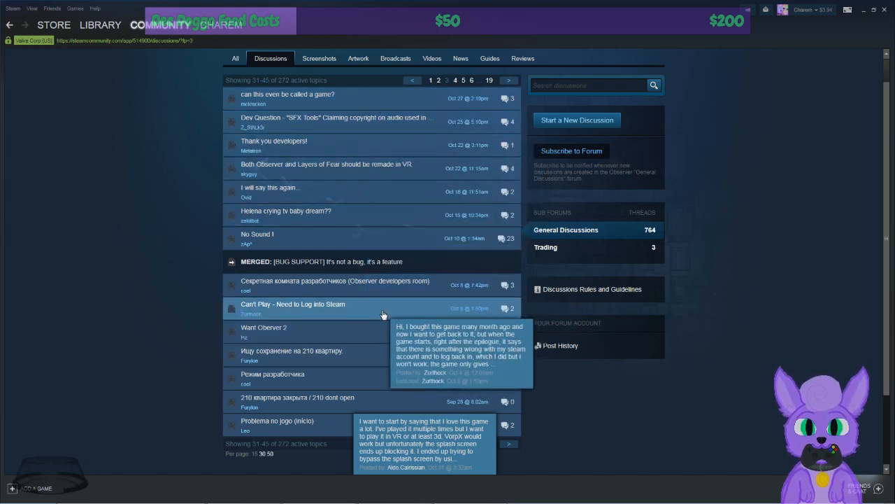
{"action": "left_click", "coordinate": [292, 304]}
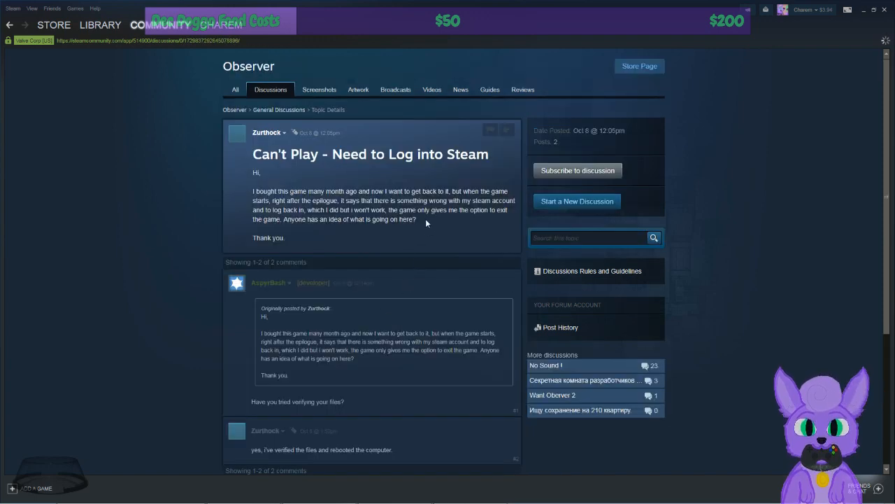
{"action": "left_click_drag", "start_coordinate": [403, 210], "coordinate": [414, 218]}
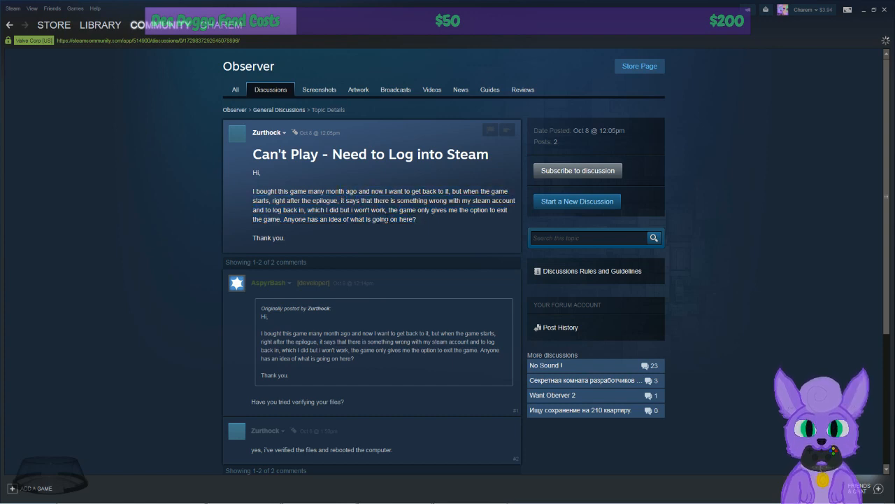
{"action": "scroll", "scroll_direction": "down", "scroll_amount": 3}
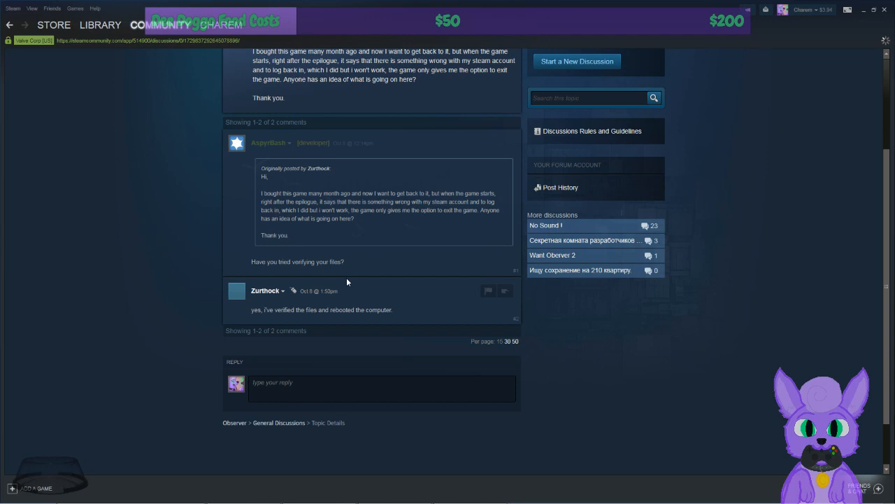
{"action": "mouse_move", "coordinate": [221, 151]}
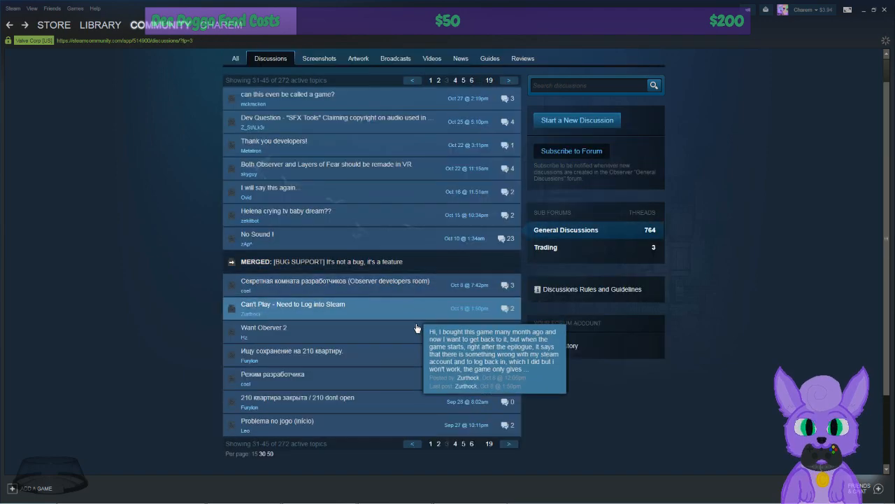
{"action": "scroll", "scroll_direction": "down", "scroll_amount": 3}
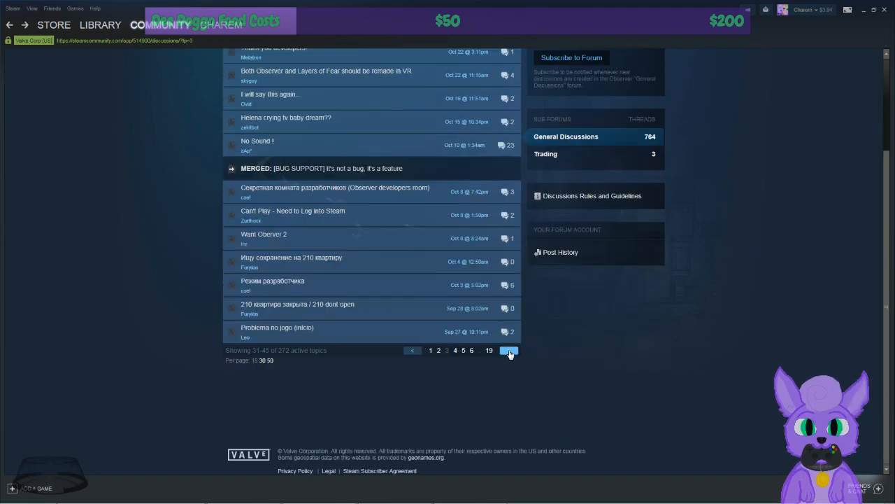
Move to the next topic page and open the 'Game doesn't even load now?' thread
{"action": "left_click", "coordinate": [509, 350]}
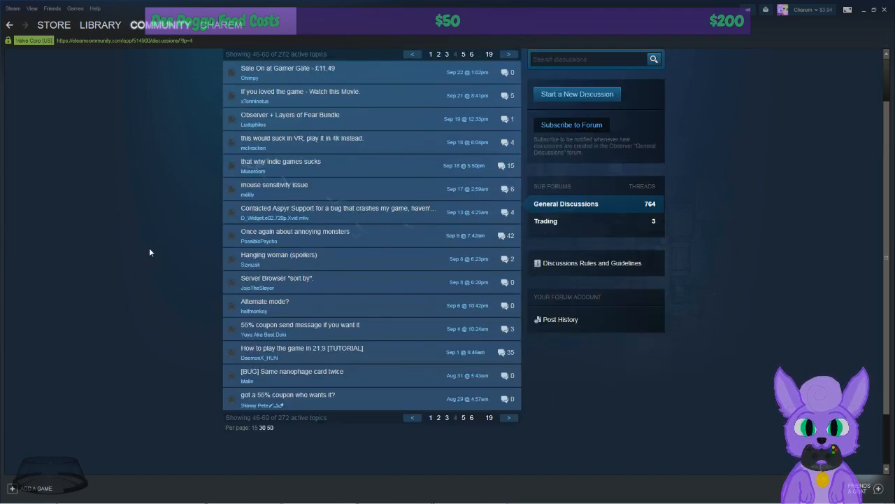
{"action": "mouse_move", "coordinate": [381, 144]}
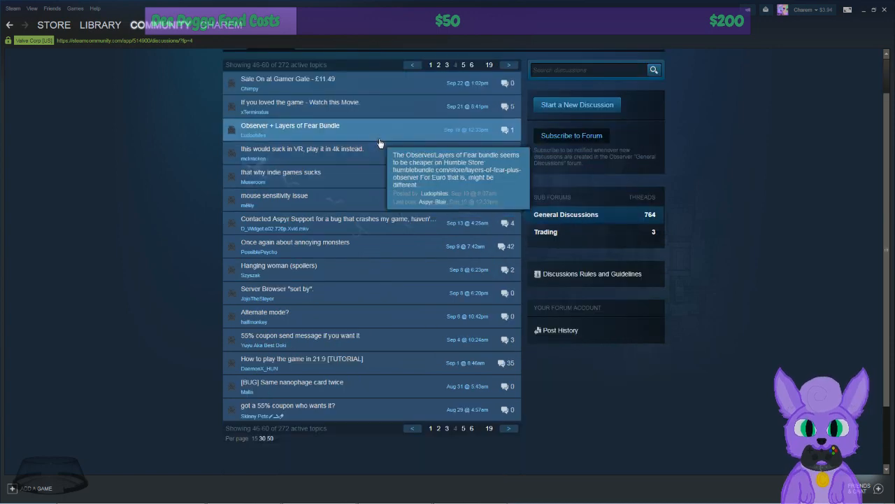
{"action": "mouse_move", "coordinate": [403, 243]}
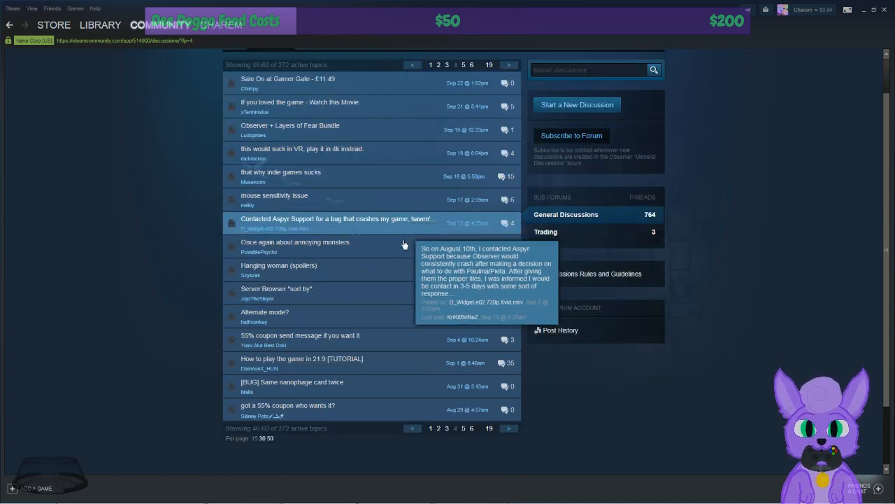
{"action": "mouse_move", "coordinate": [366, 377]}
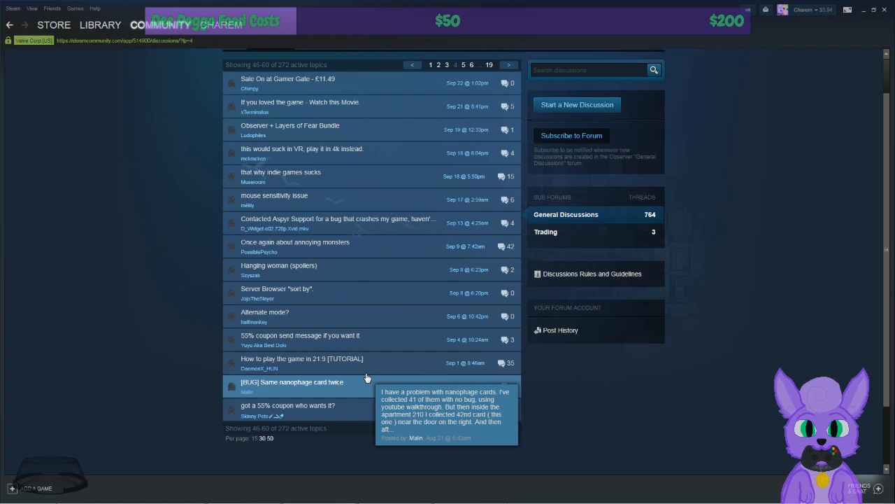
{"action": "mouse_move", "coordinate": [364, 280]}
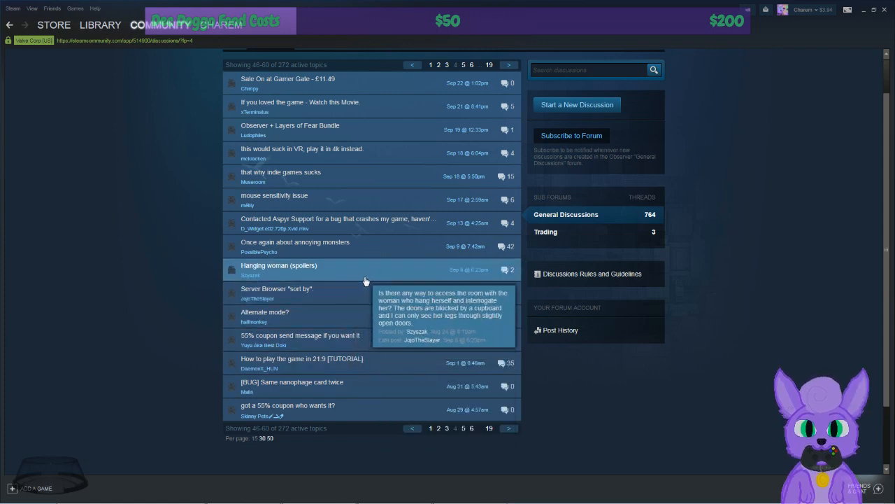
{"action": "mouse_move", "coordinate": [362, 148]}
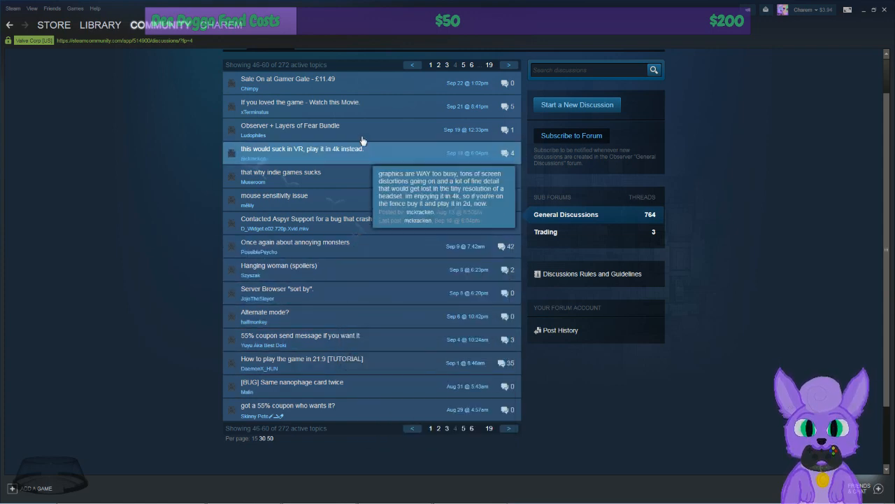
{"action": "mouse_move", "coordinate": [509, 418]}
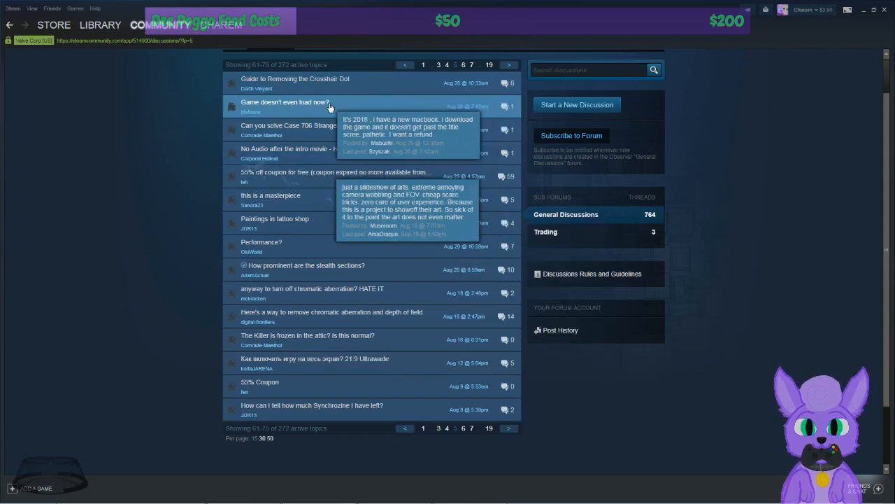
{"action": "left_click", "coordinate": [283, 102]}
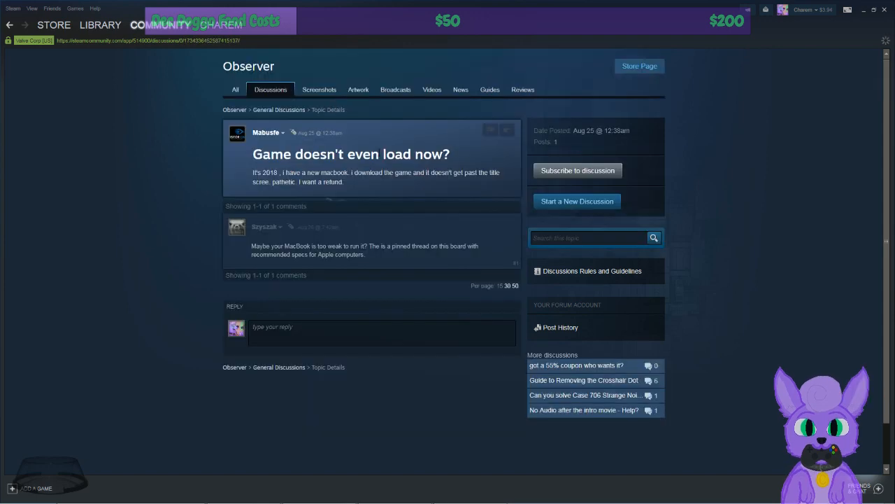
{"action": "mouse_move", "coordinate": [329, 193]}
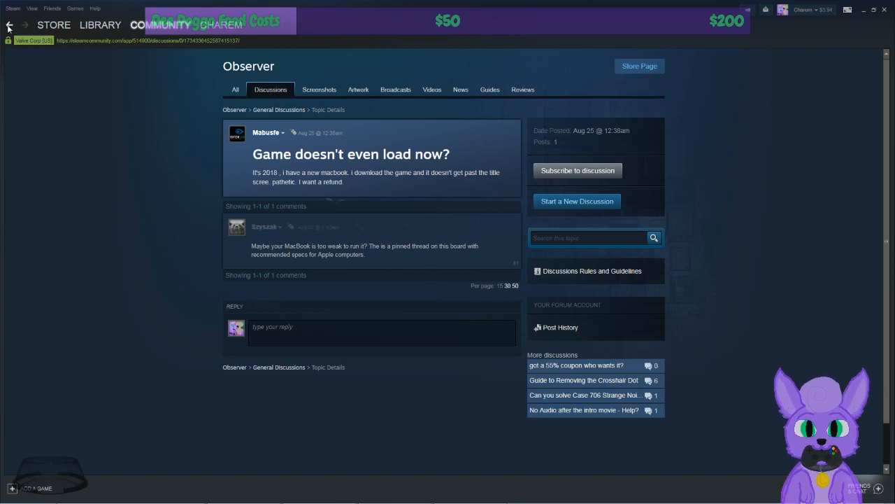
Return to the Observer topic list and view the "I can't register game" thread
{"action": "left_click", "coordinate": [9, 26]}
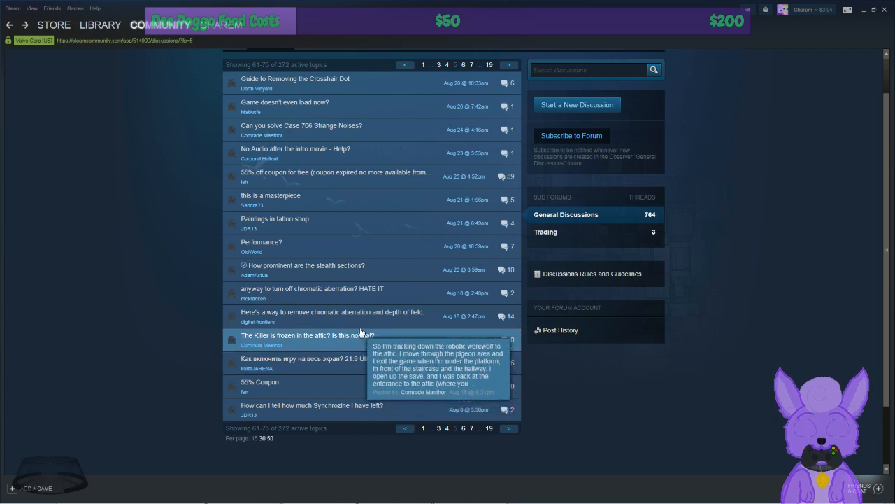
{"action": "mouse_move", "coordinate": [333, 311]}
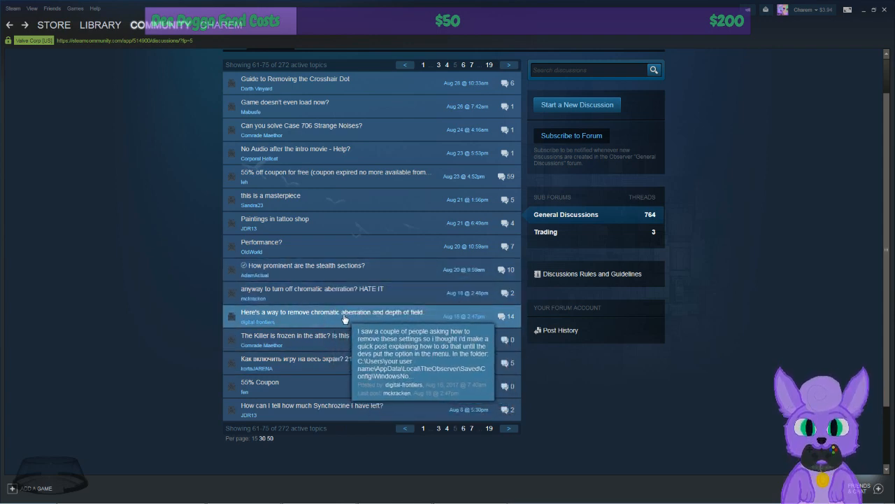
{"action": "mouse_move", "coordinate": [302, 292]}
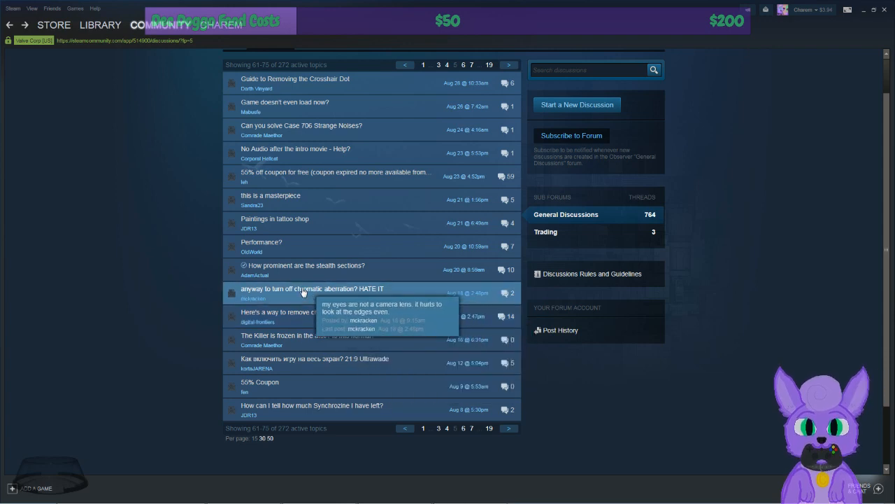
{"action": "mouse_move", "coordinate": [272, 250]}
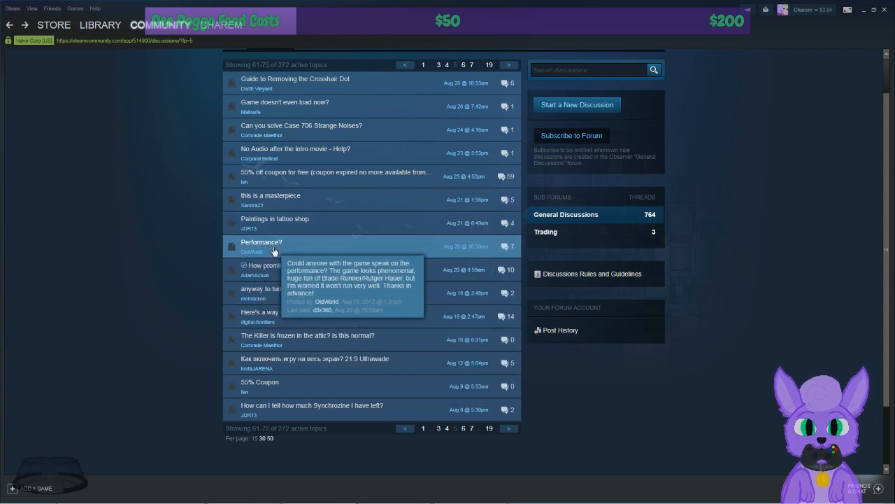
{"action": "mouse_move", "coordinate": [344, 126]}
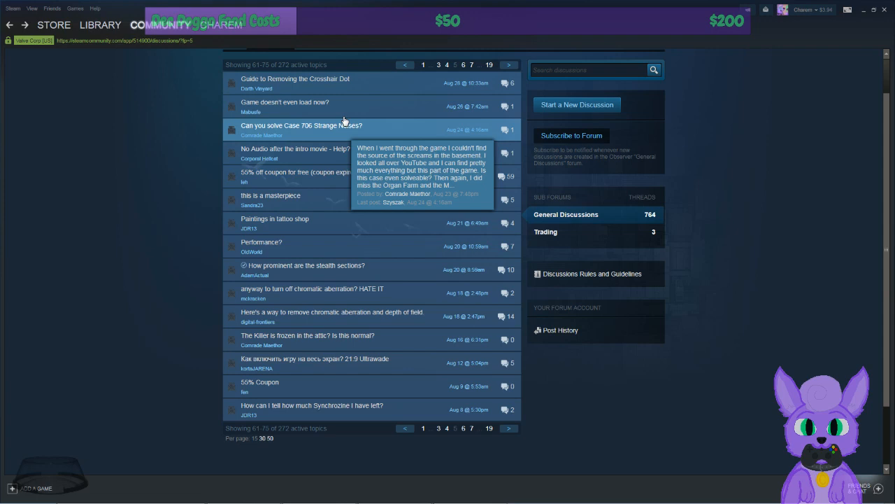
{"action": "mouse_move", "coordinate": [347, 101]}
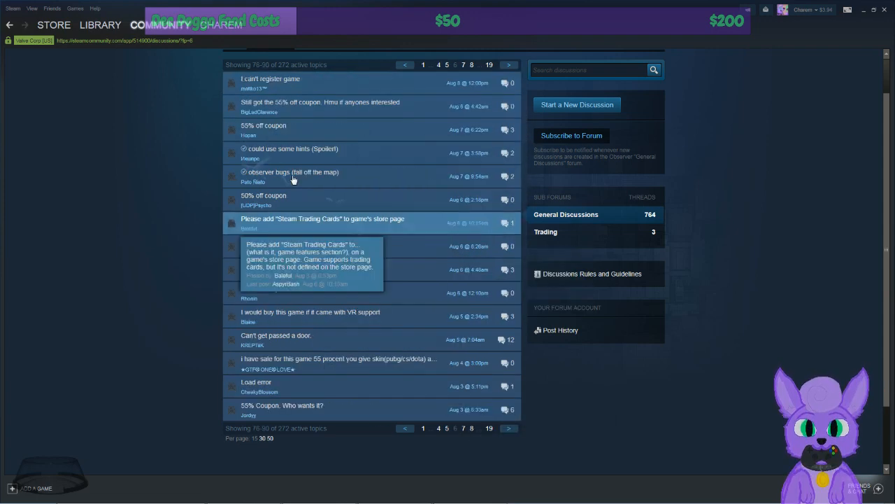
{"action": "mouse_move", "coordinate": [305, 390]}
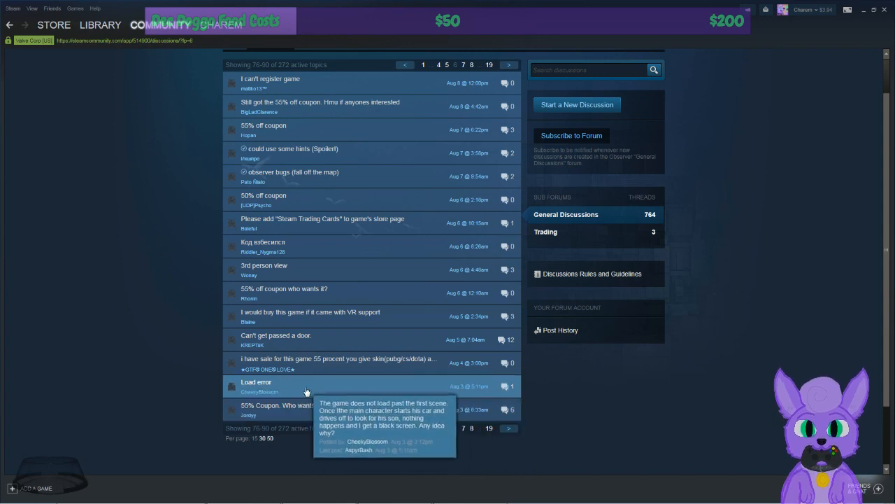
{"action": "mouse_move", "coordinate": [308, 385]}
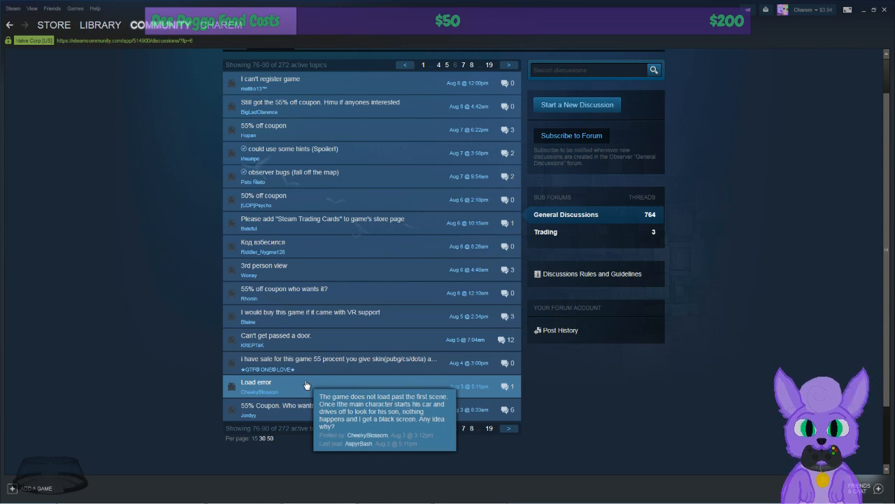
{"action": "mouse_move", "coordinate": [341, 327]}
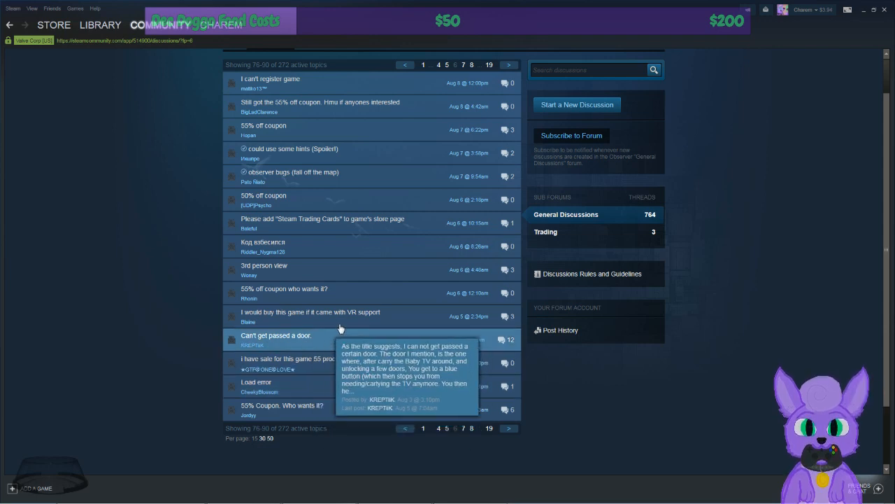
{"action": "mouse_move", "coordinate": [352, 146]}
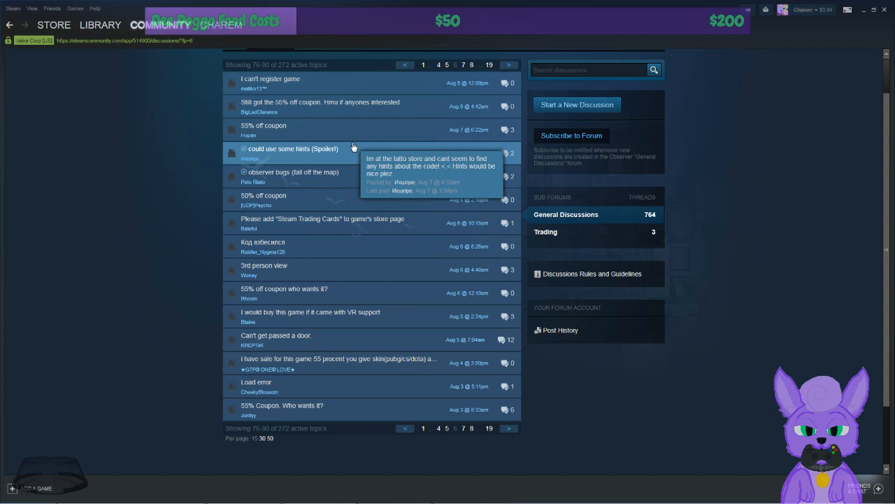
{"action": "mouse_move", "coordinate": [319, 176]}
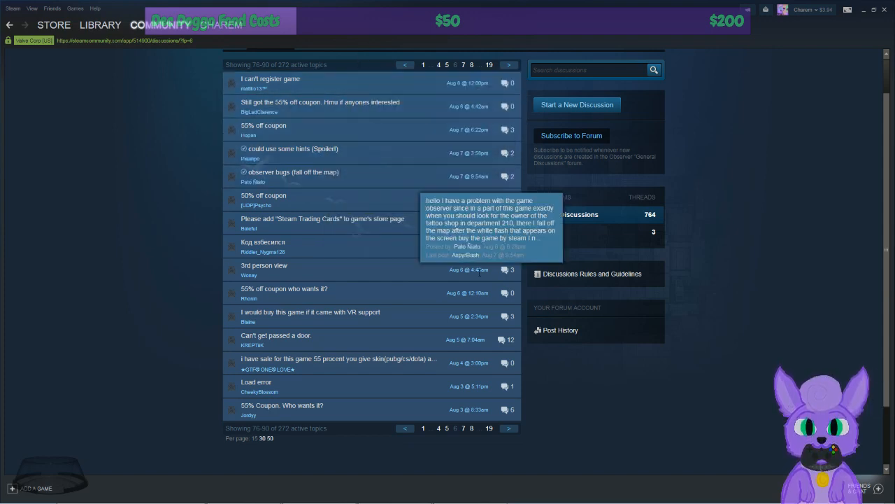
{"action": "mouse_move", "coordinate": [394, 93]}
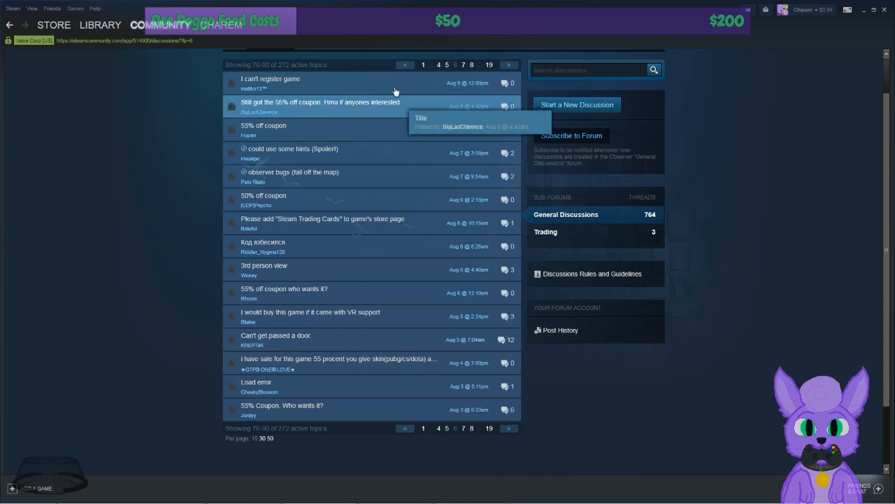
{"action": "mouse_move", "coordinate": [391, 82]}
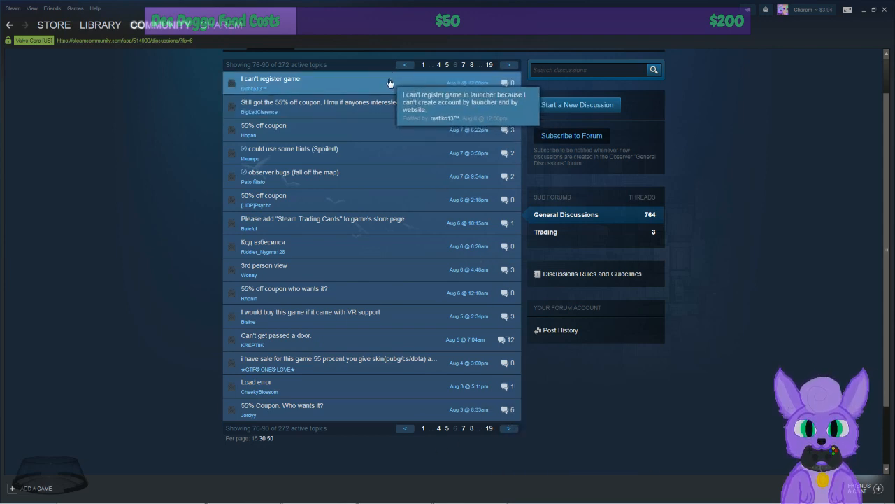
{"action": "left_click", "coordinate": [270, 79]}
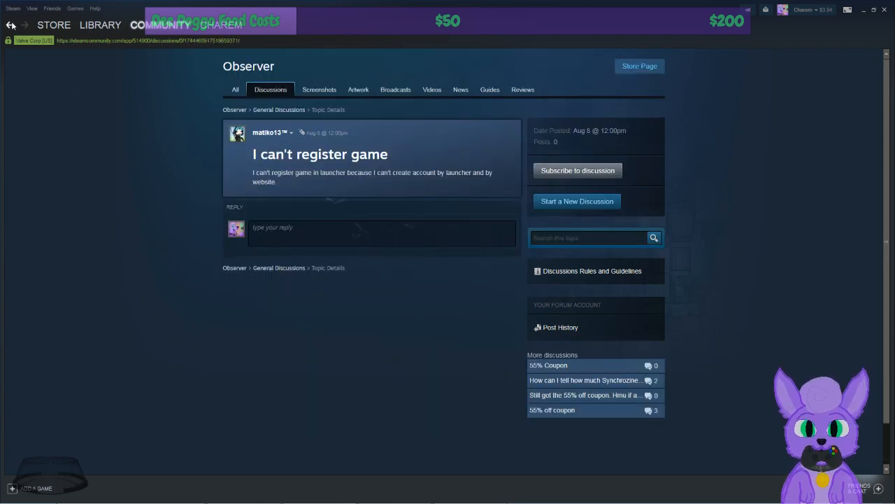
Page to the next list of Observer topics, then bring up Observer's Properties from the Library
{"action": "left_click", "coordinate": [10, 25]}
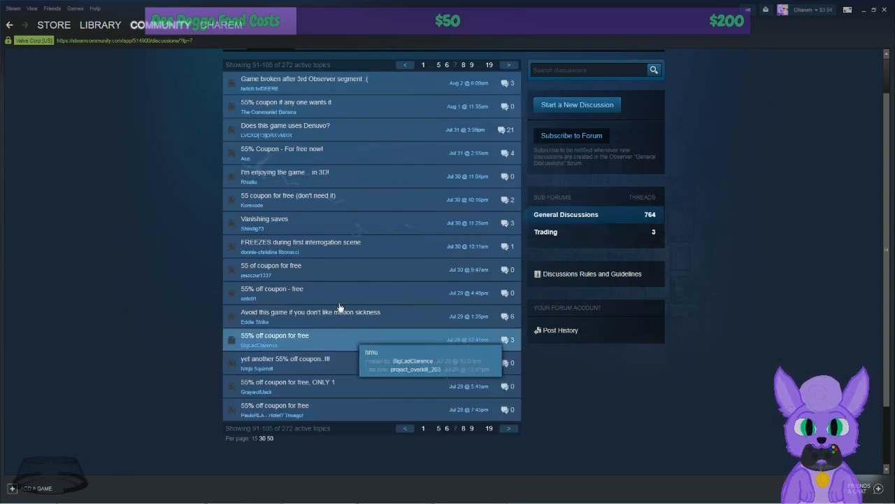
{"action": "mouse_move", "coordinate": [350, 216]}
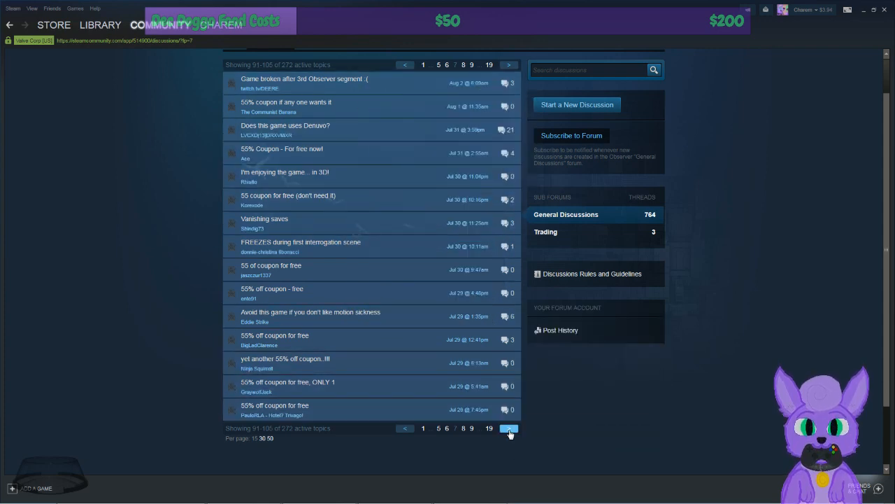
{"action": "left_click", "coordinate": [509, 428]}
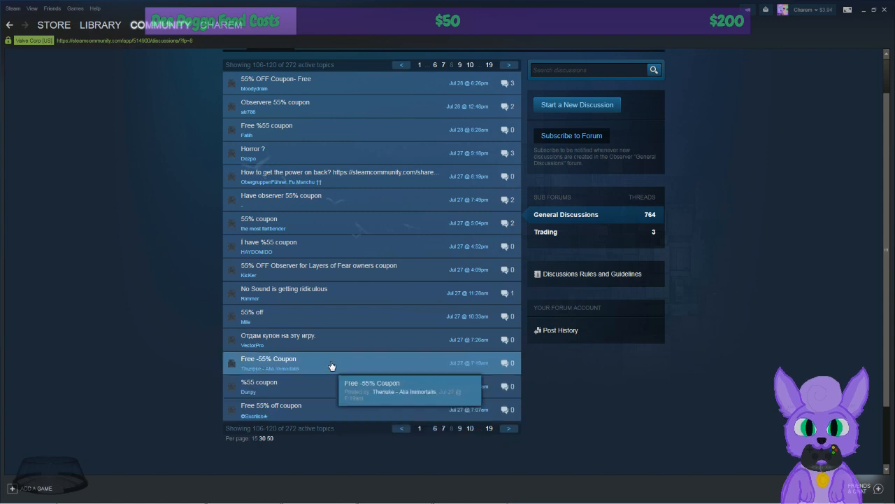
{"action": "mouse_move", "coordinate": [375, 167]}
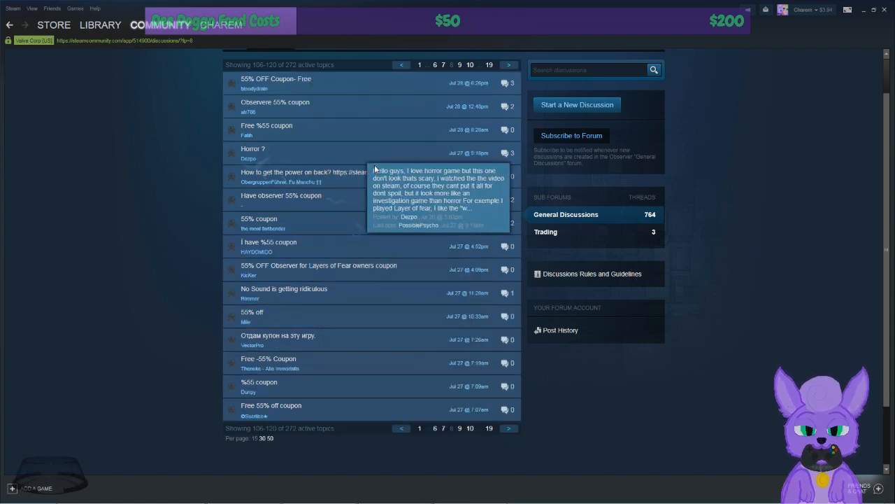
{"action": "mouse_move", "coordinate": [594, 282]}
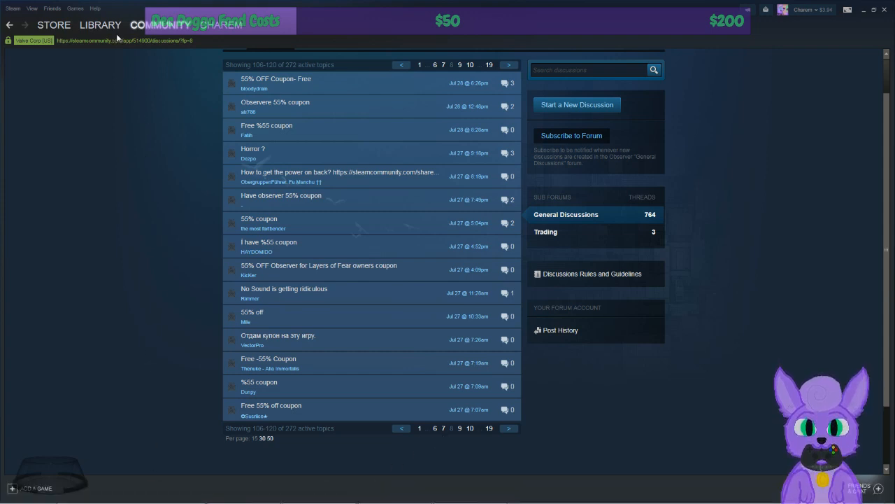
{"action": "left_click", "coordinate": [101, 25]}
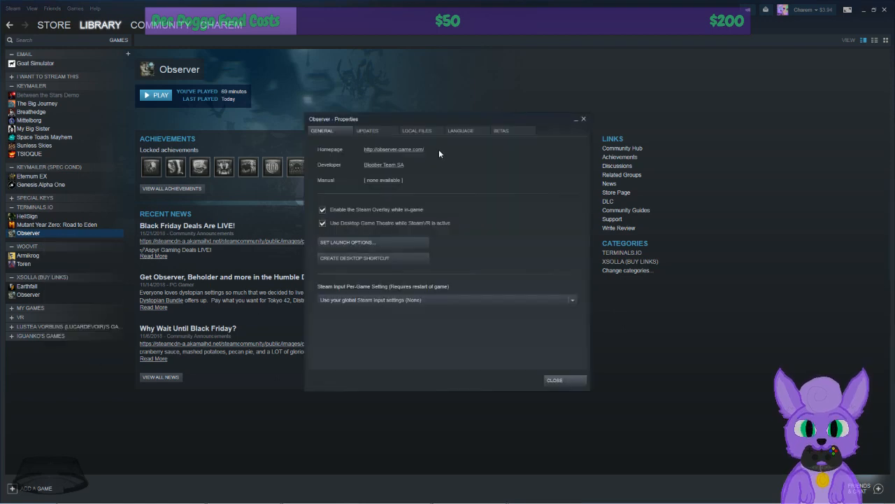
Review the Local Files section, close Properties, and show Observer's context menu in the sidebar
{"action": "left_click", "coordinate": [417, 132]}
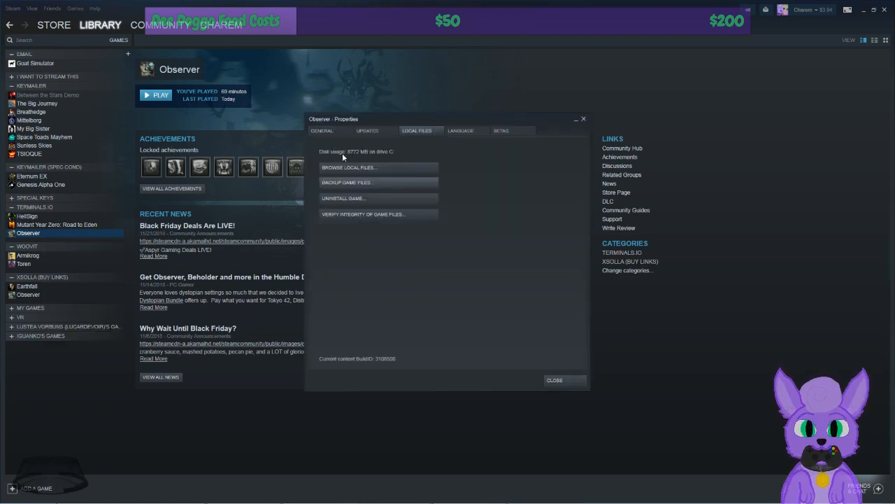
{"action": "left_click", "coordinate": [554, 380]}
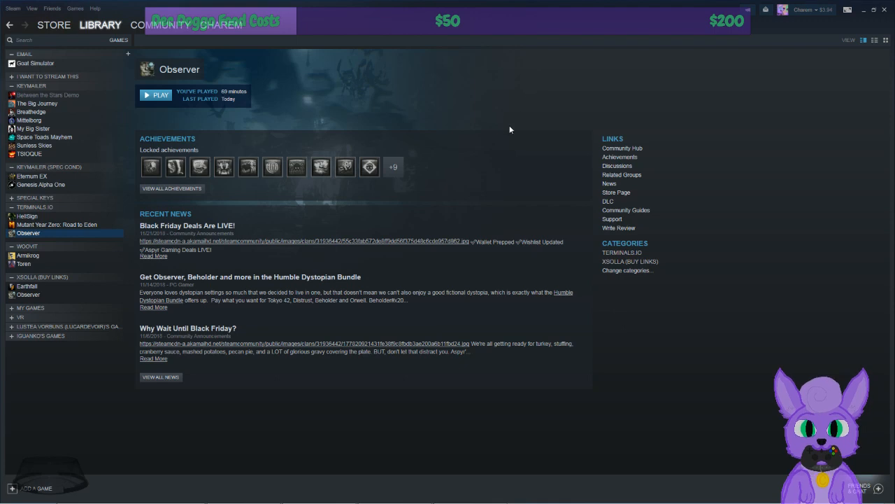
{"action": "right_click", "coordinate": [28, 232]}
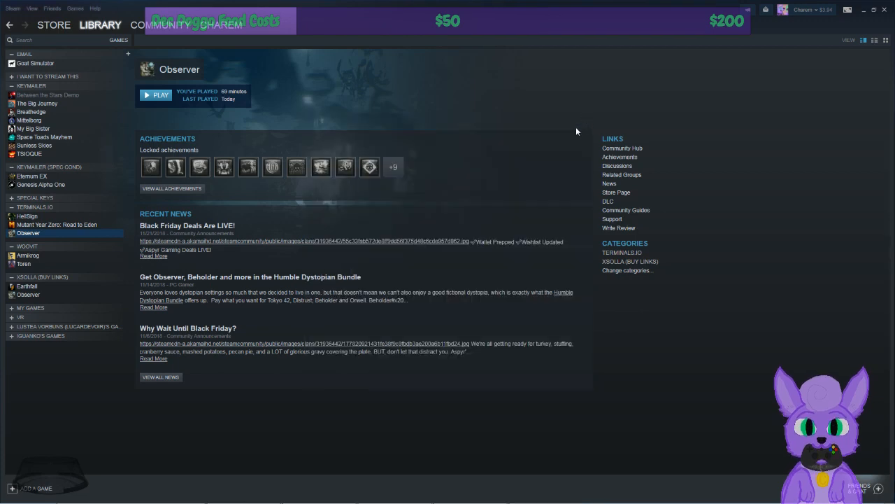
{"action": "right_click", "coordinate": [28, 232]}
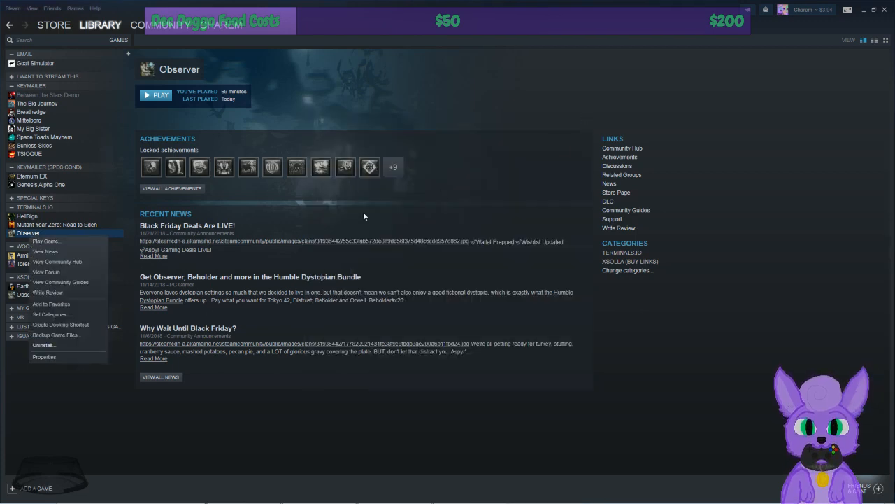
{"action": "left_click", "coordinate": [363, 215]}
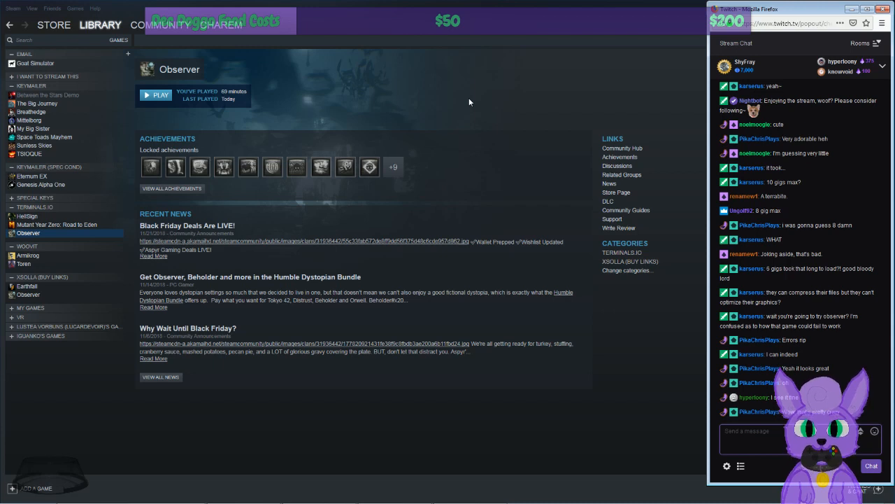
{"action": "mouse_move", "coordinate": [408, 106]}
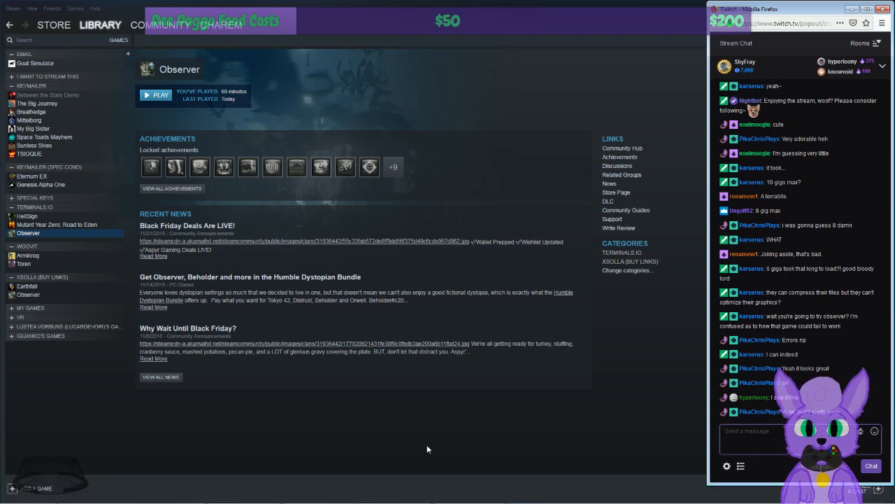
{"action": "right_click", "coordinate": [28, 232]}
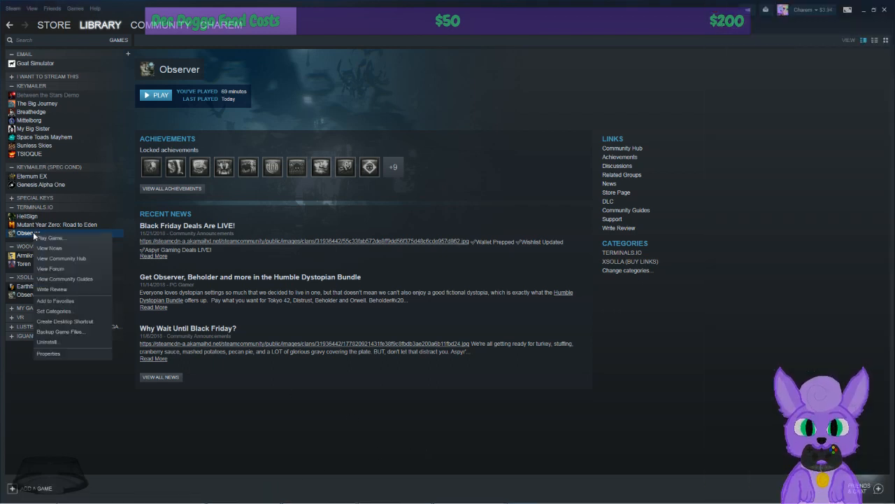
Uninstall Observer and confirm DELETE in the Delete Game Files prompt
{"action": "left_click", "coordinate": [47, 341]}
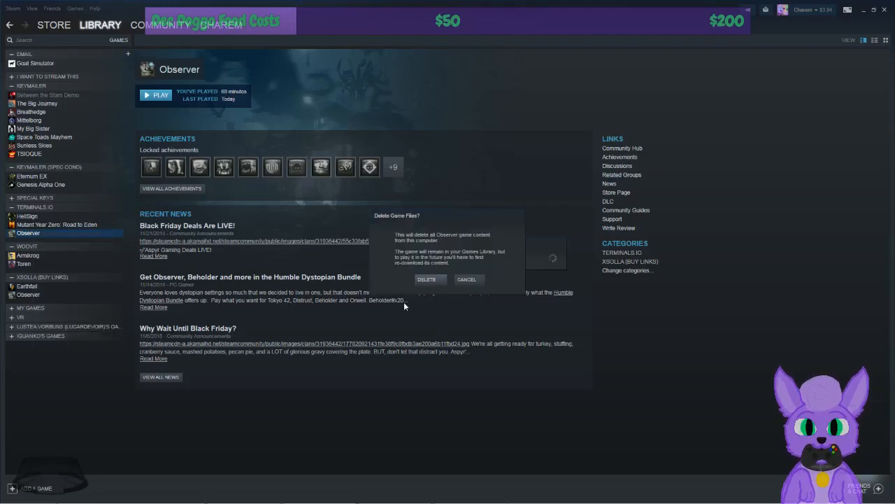
{"action": "left_click", "coordinate": [427, 280]}
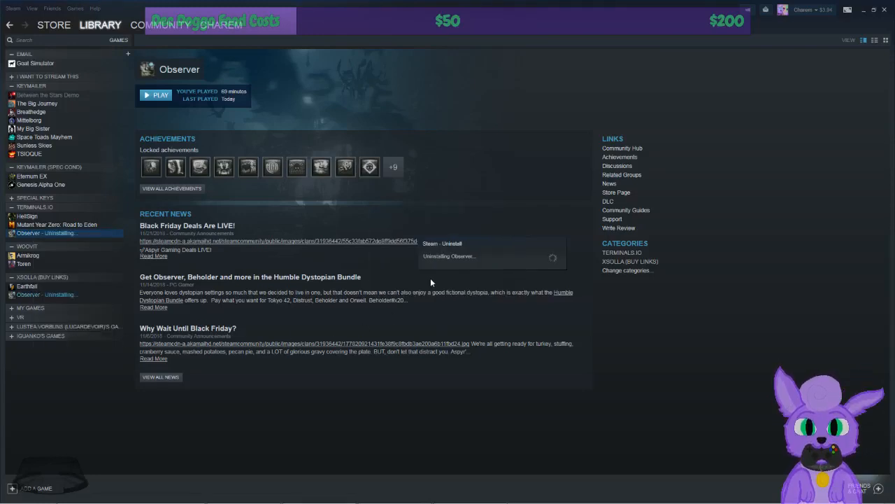
{"action": "mouse_move", "coordinate": [794, 320]}
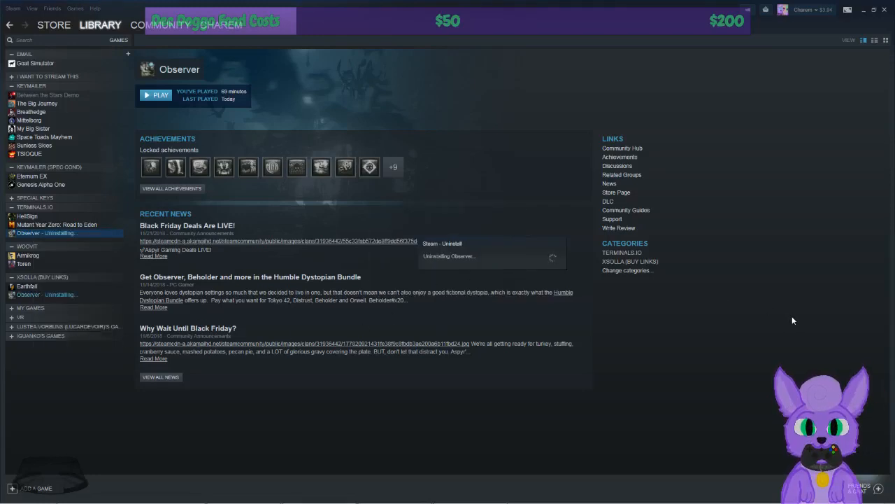